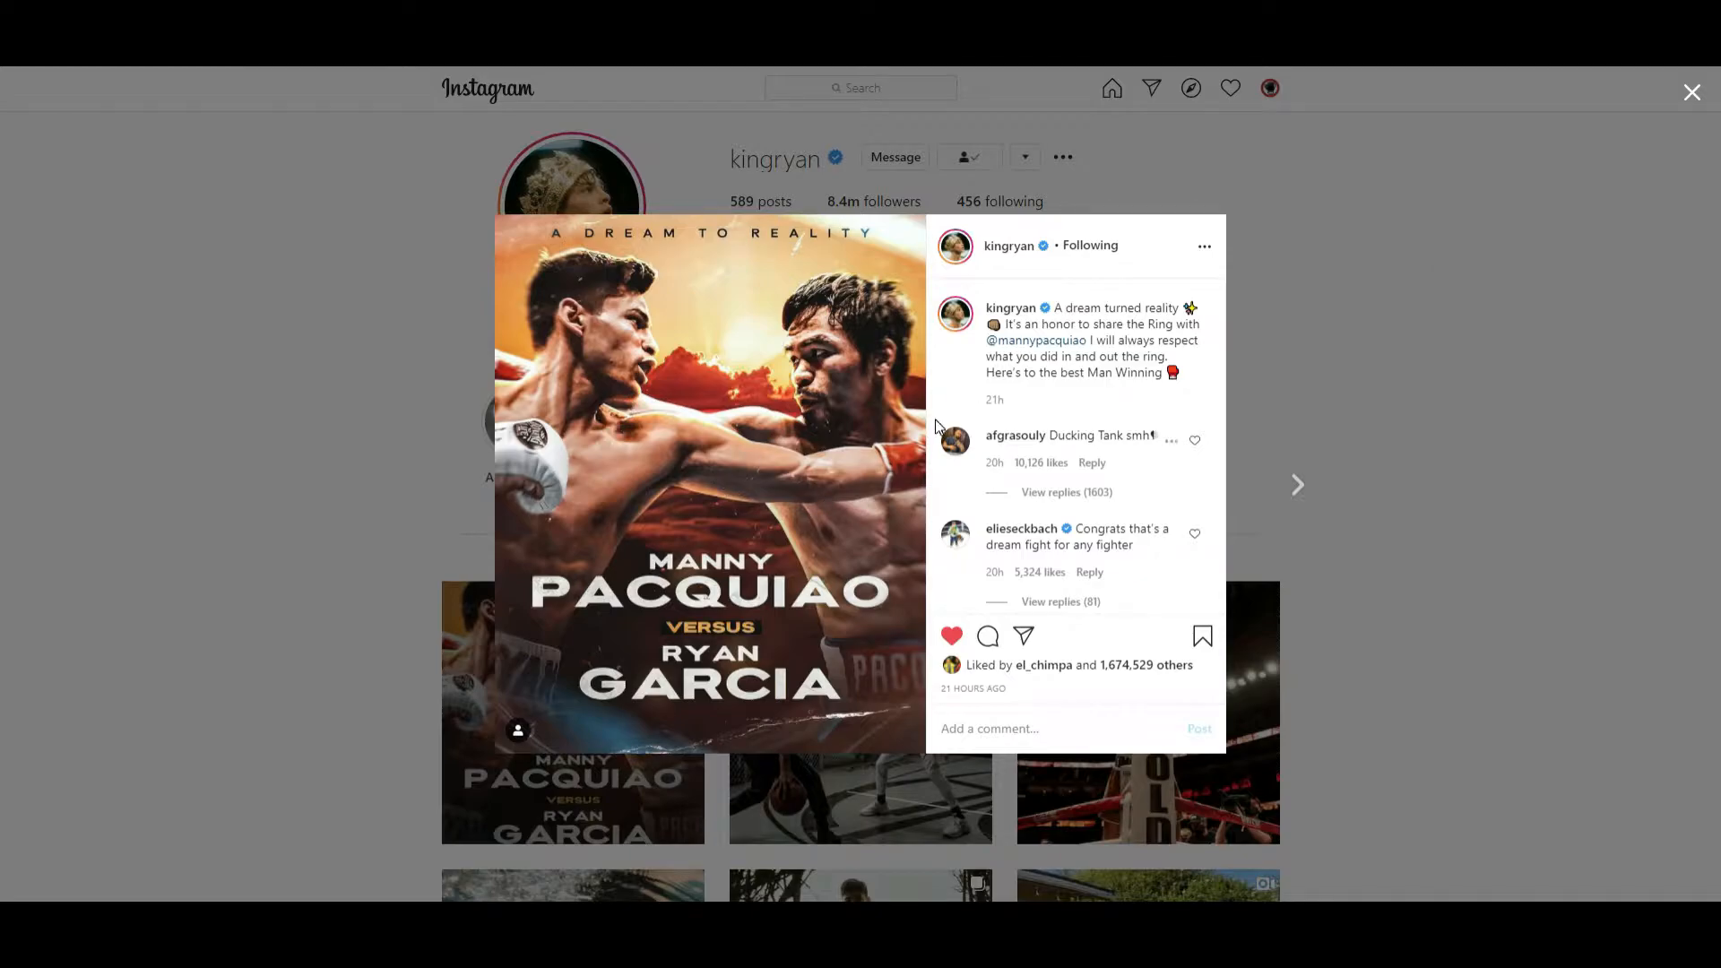
mouse_move(911, 412)
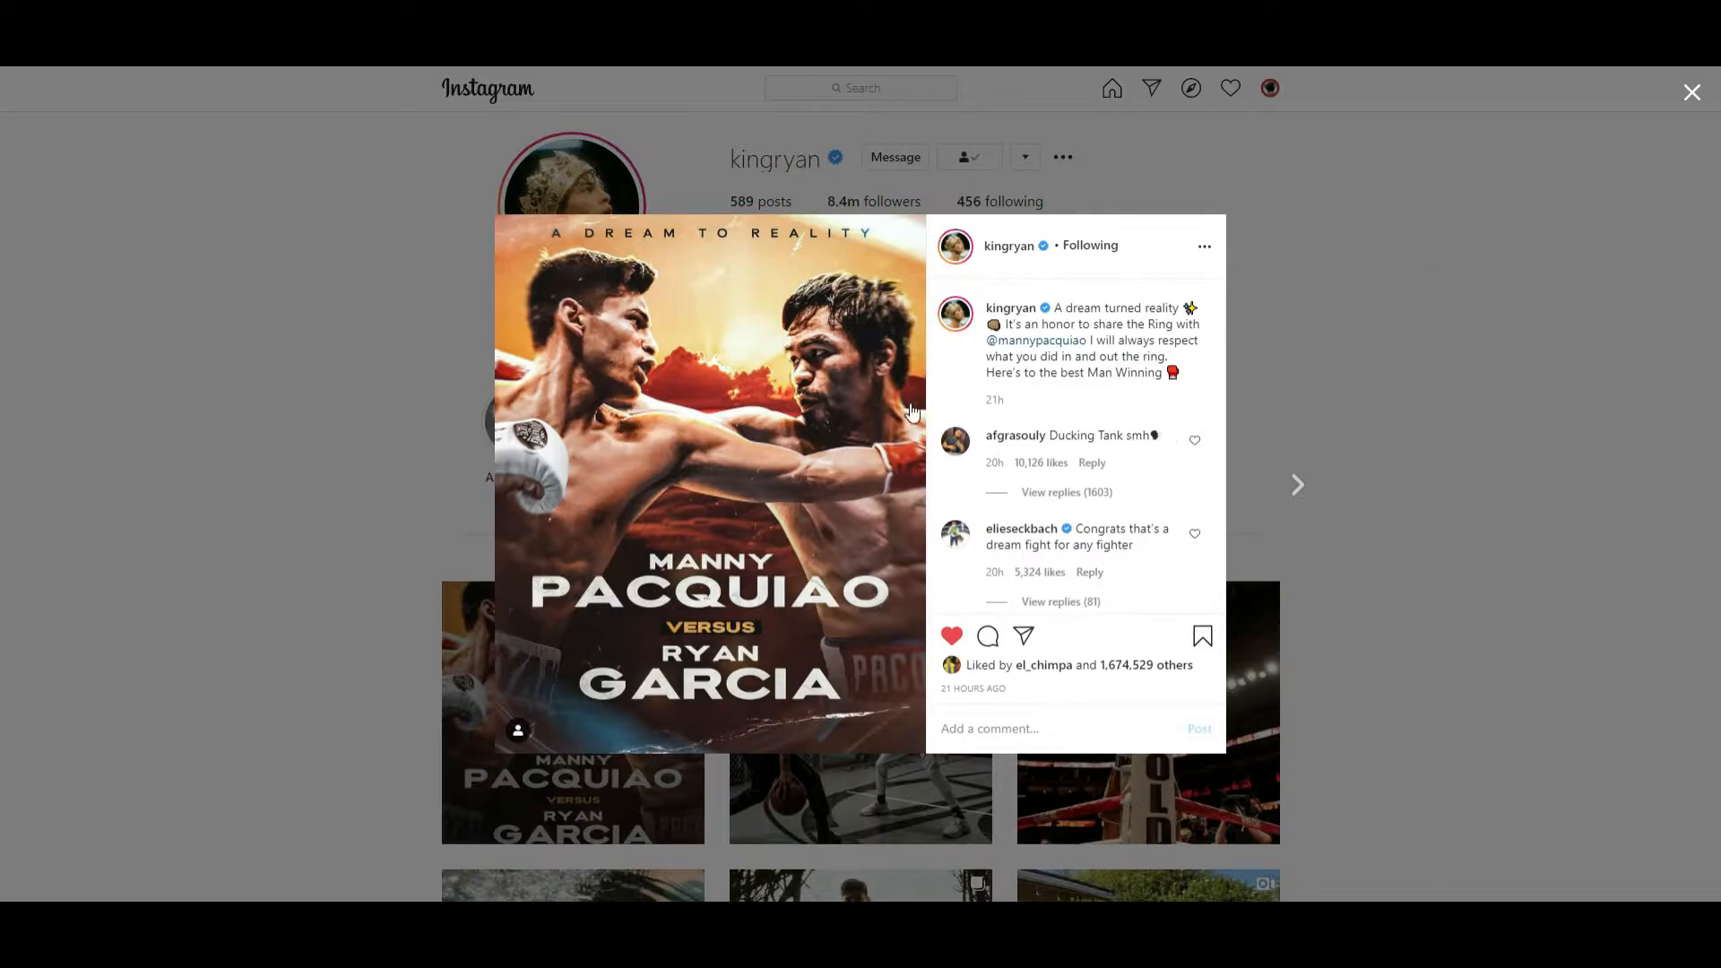
mouse_move(1093, 359)
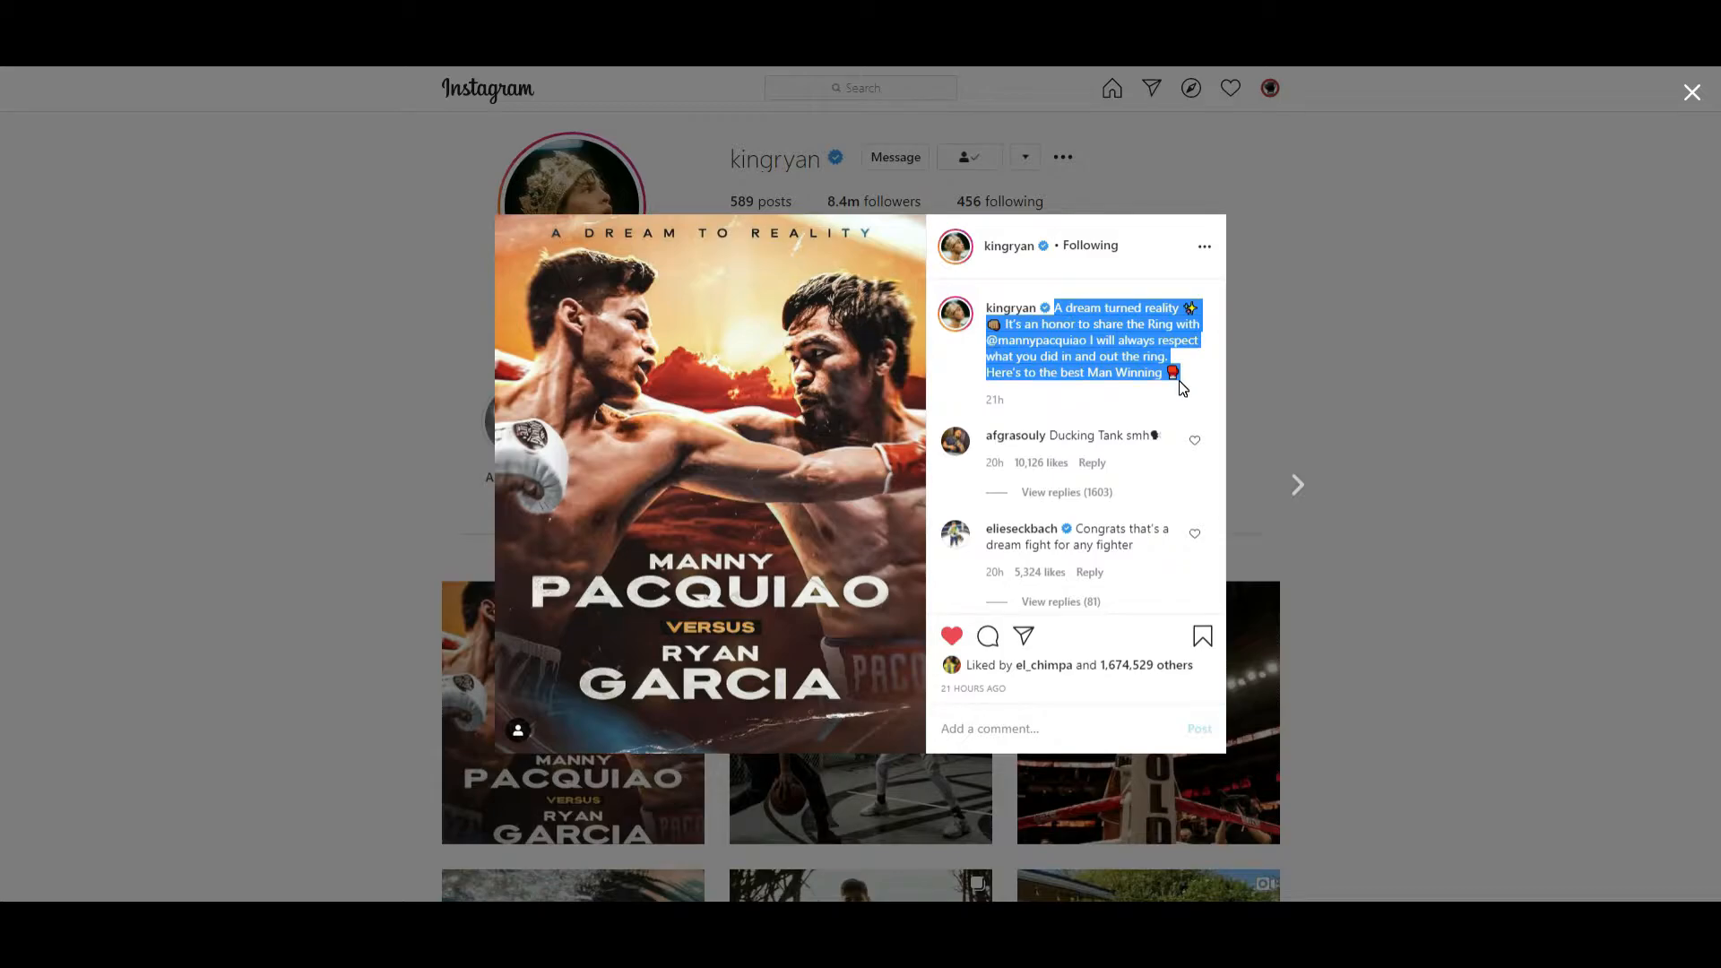
mouse_move(776, 459)
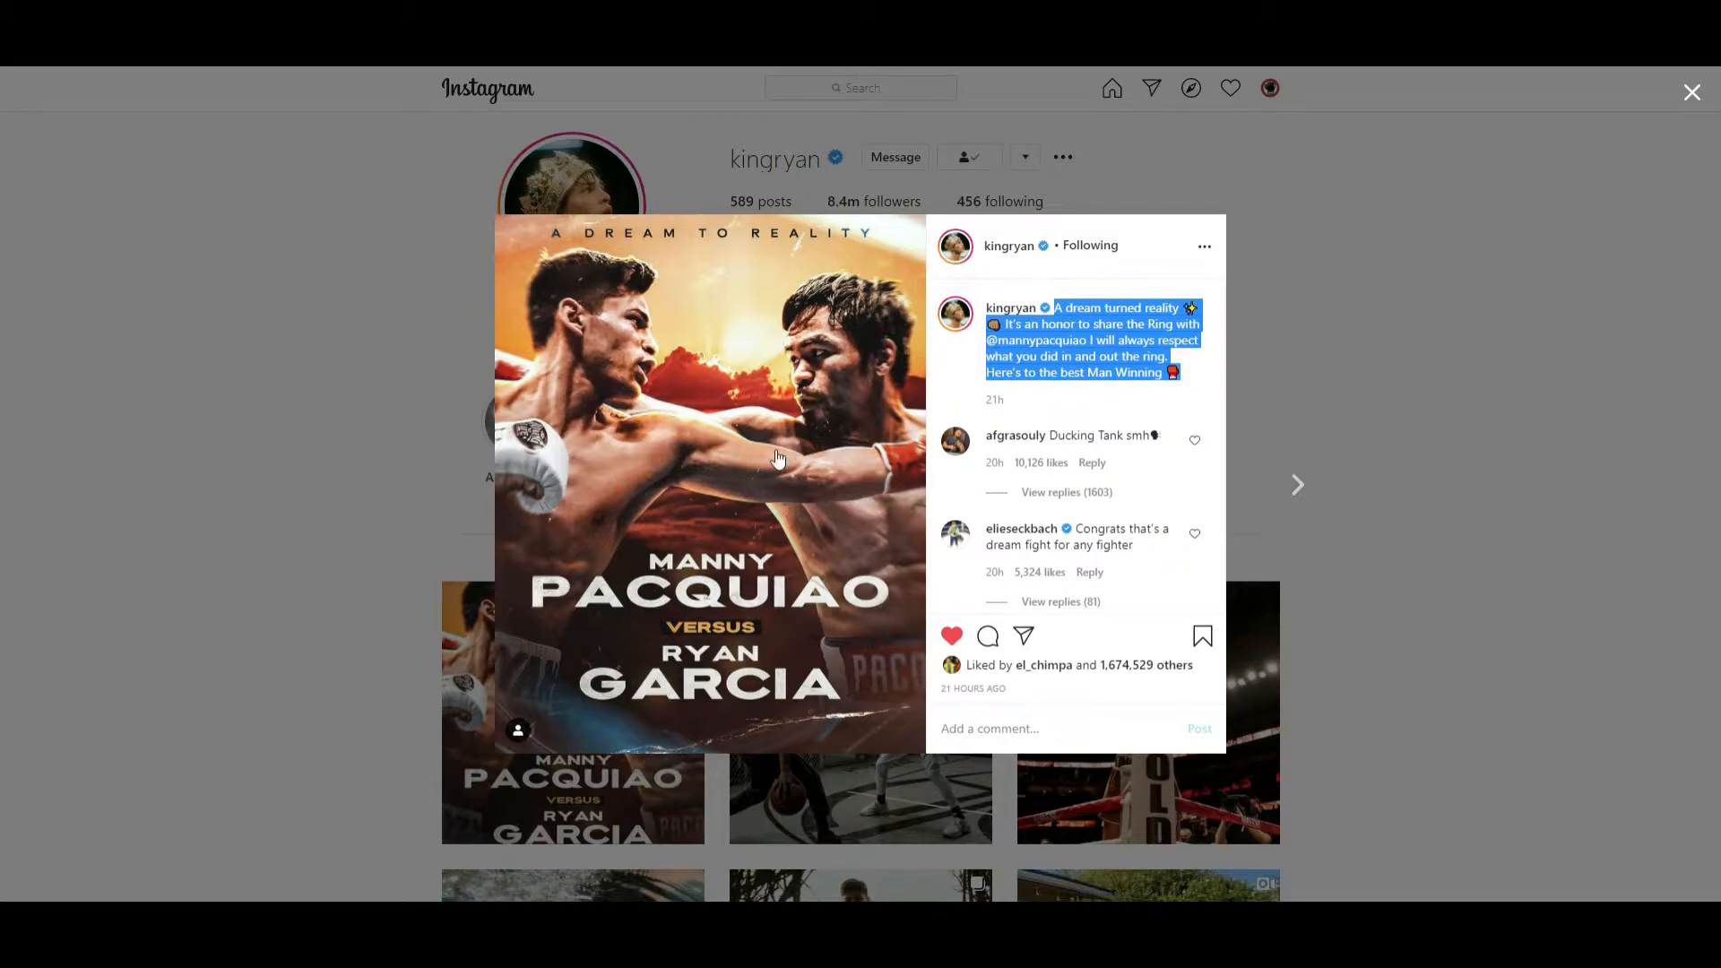
mouse_move(837, 380)
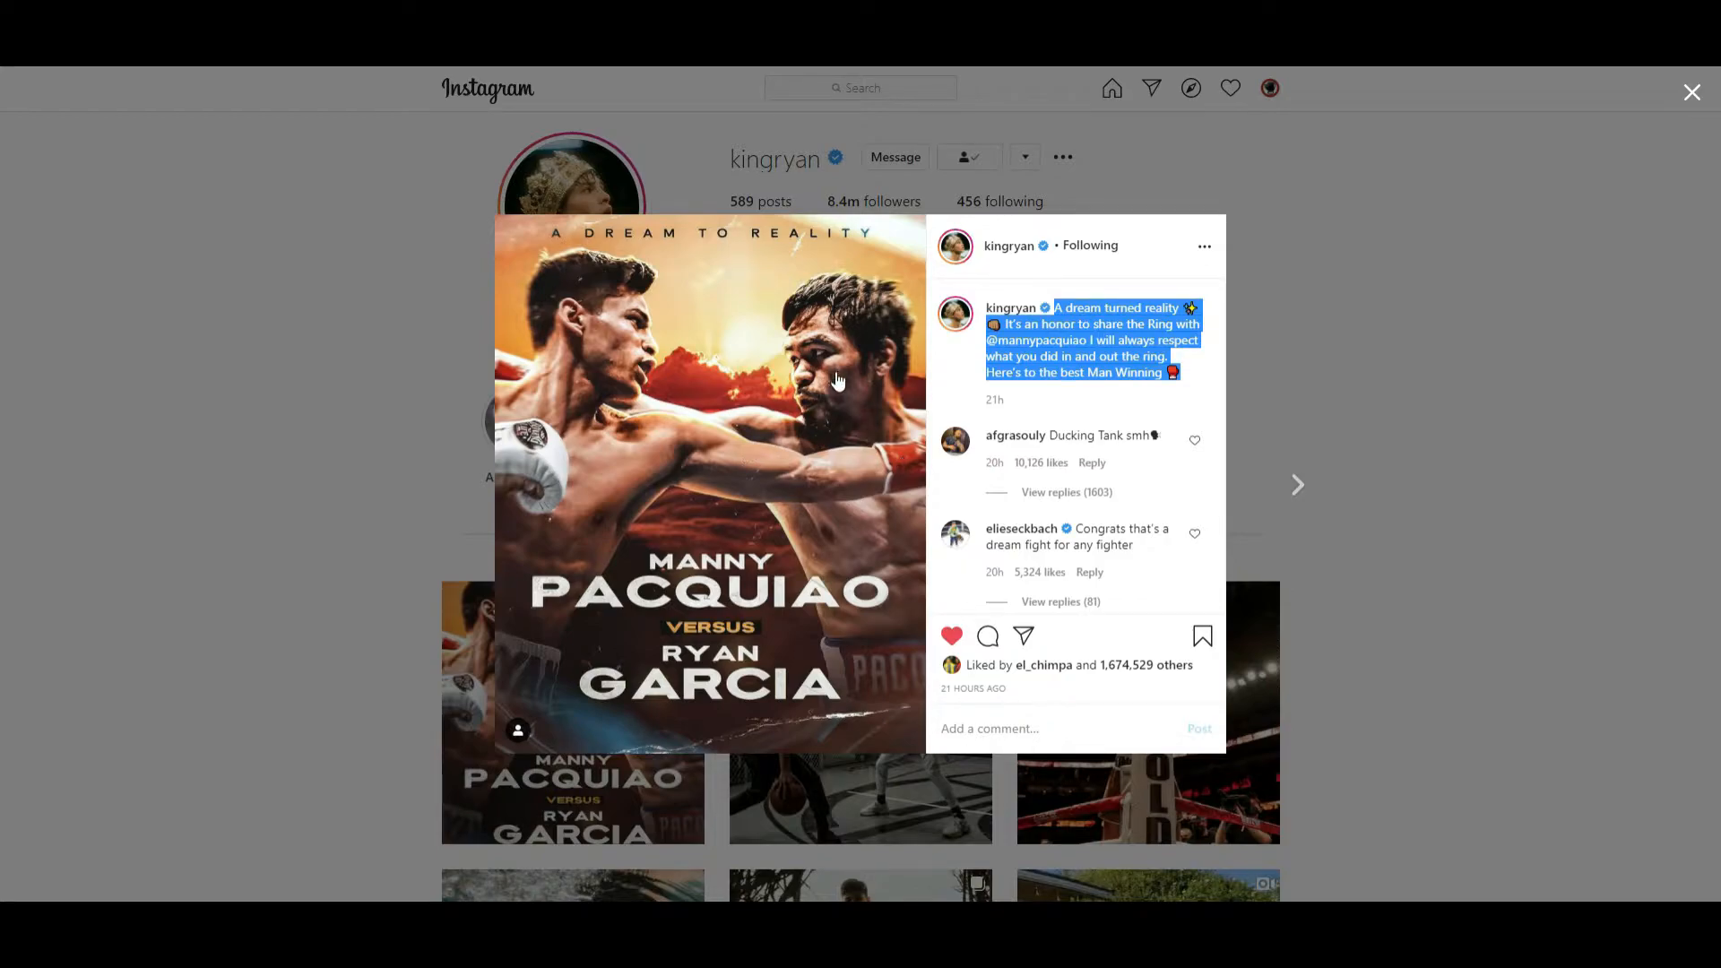
mouse_move(885, 367)
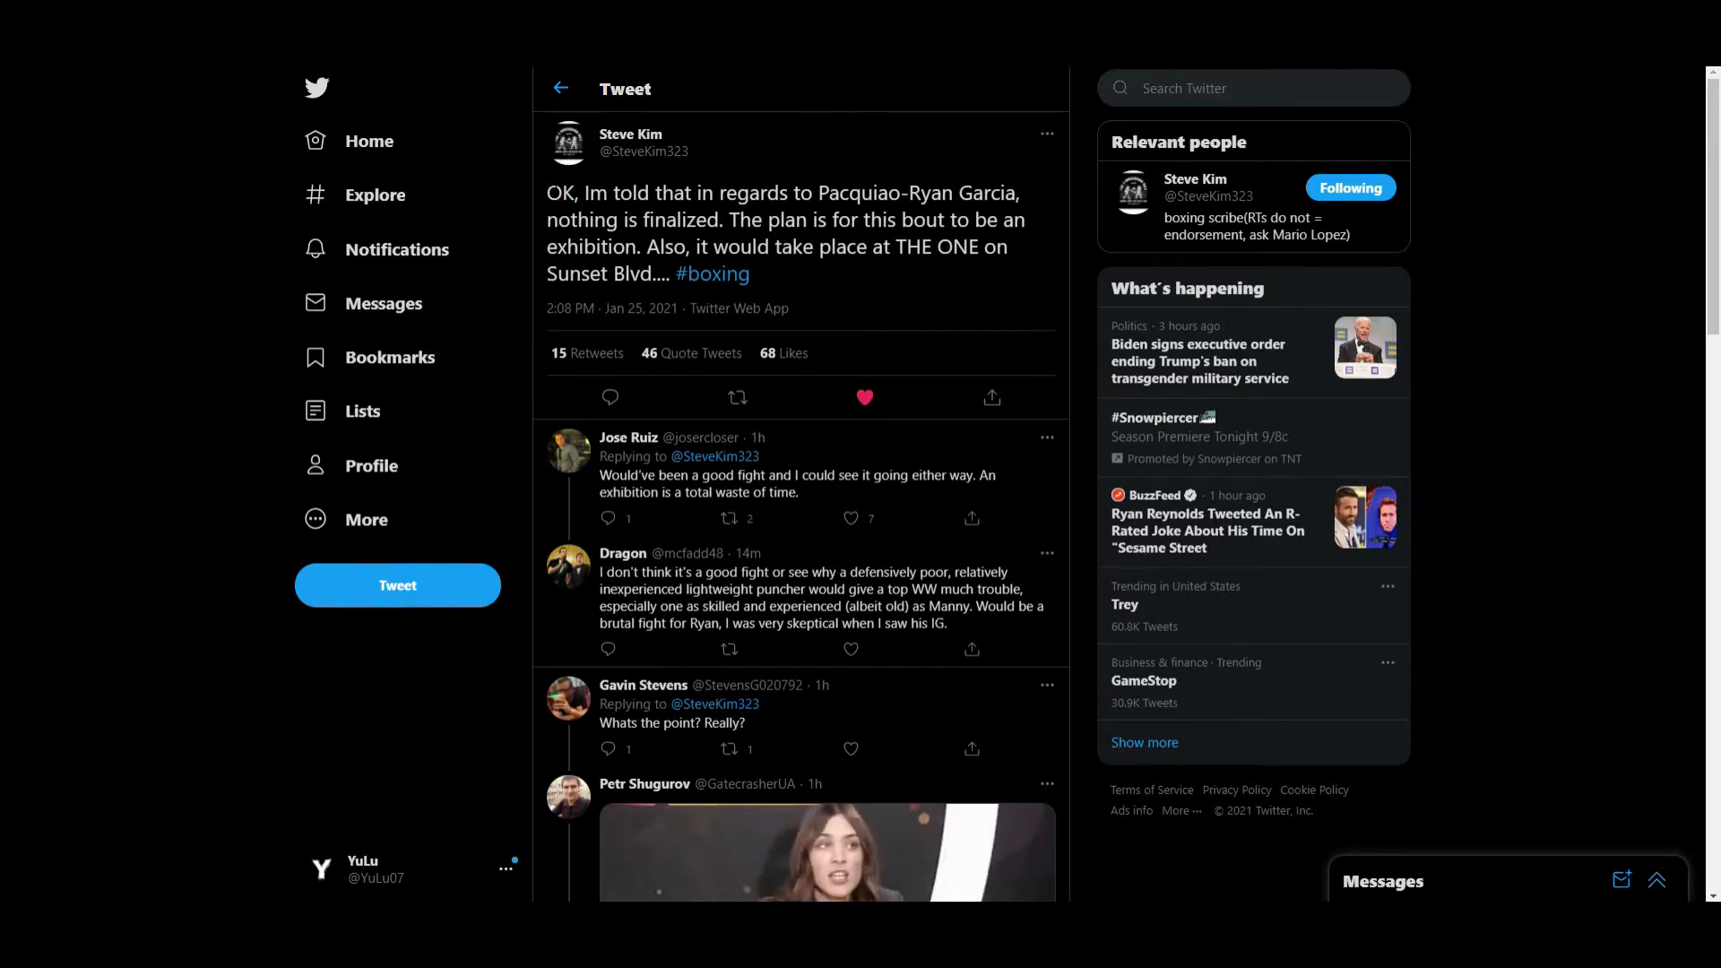
double_click(561, 194)
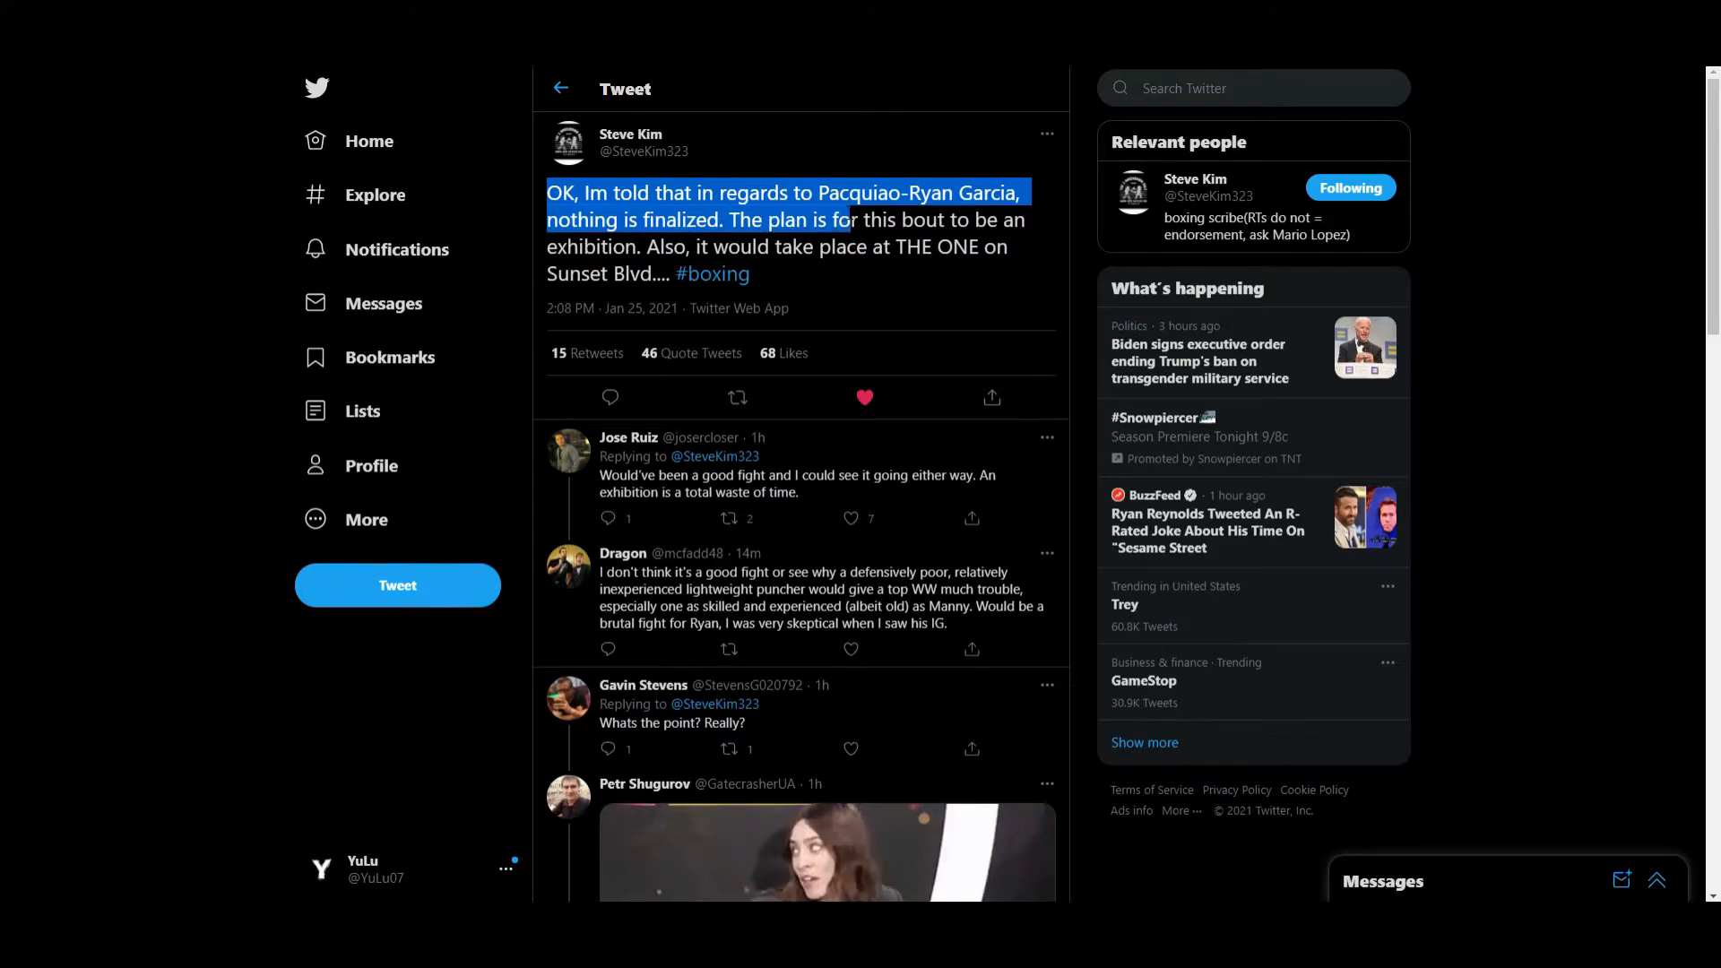
drag(833, 218, 636, 246)
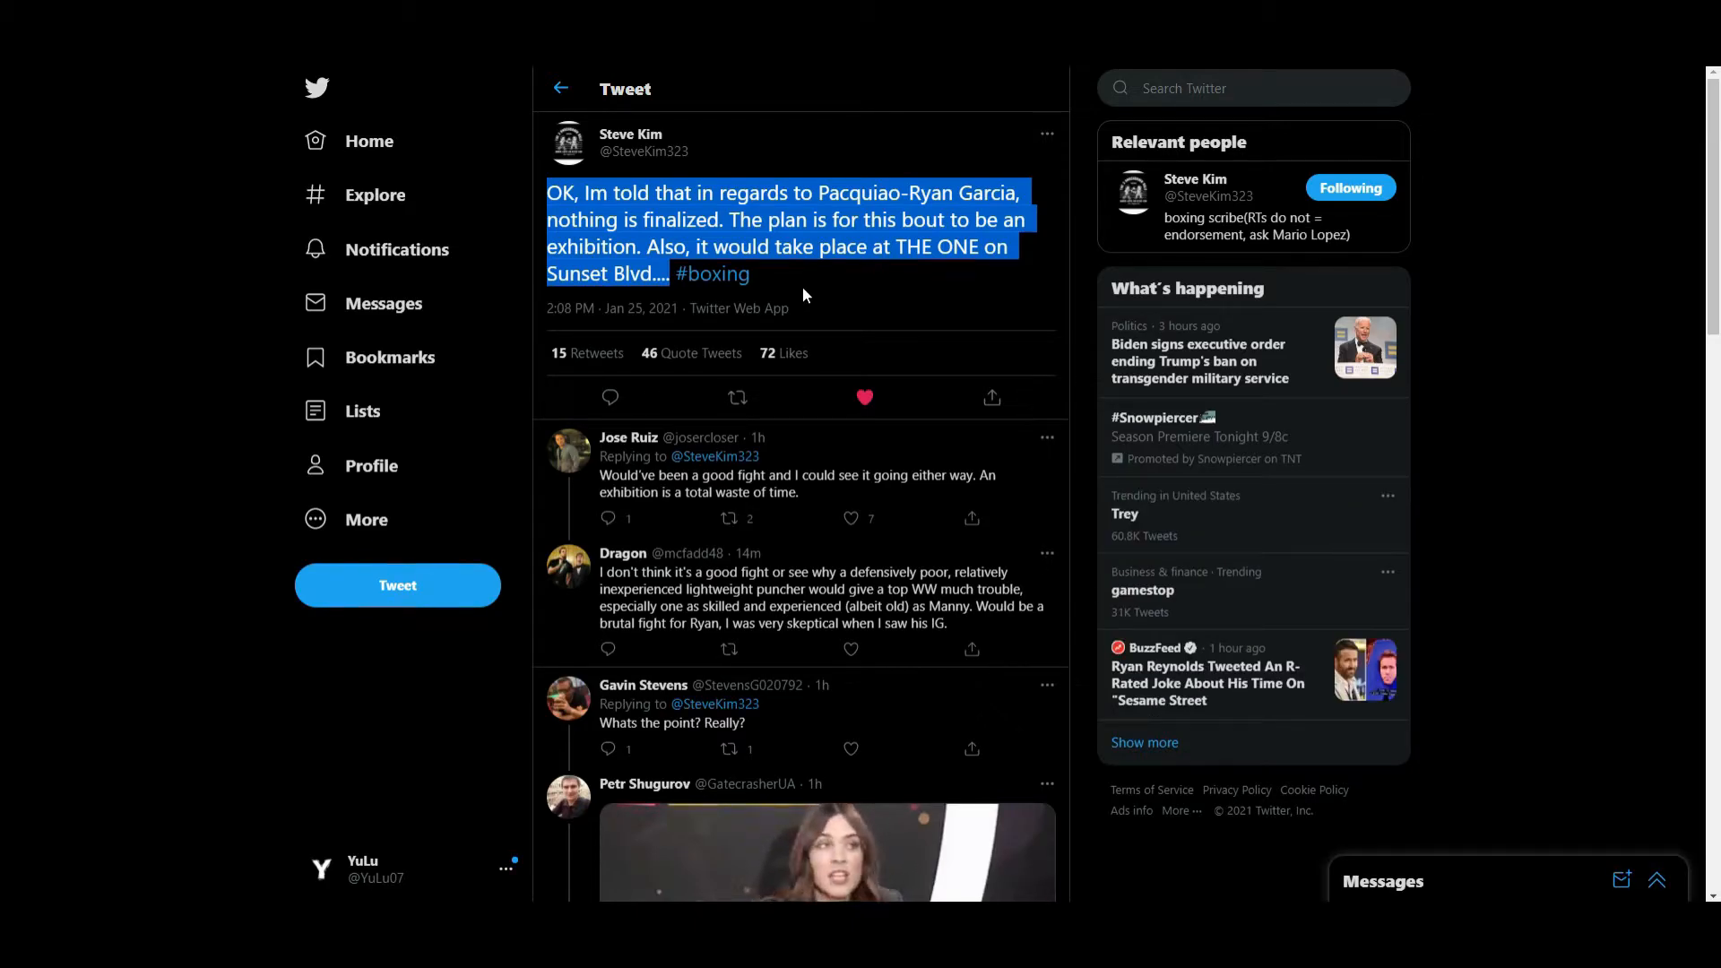
click(864, 398)
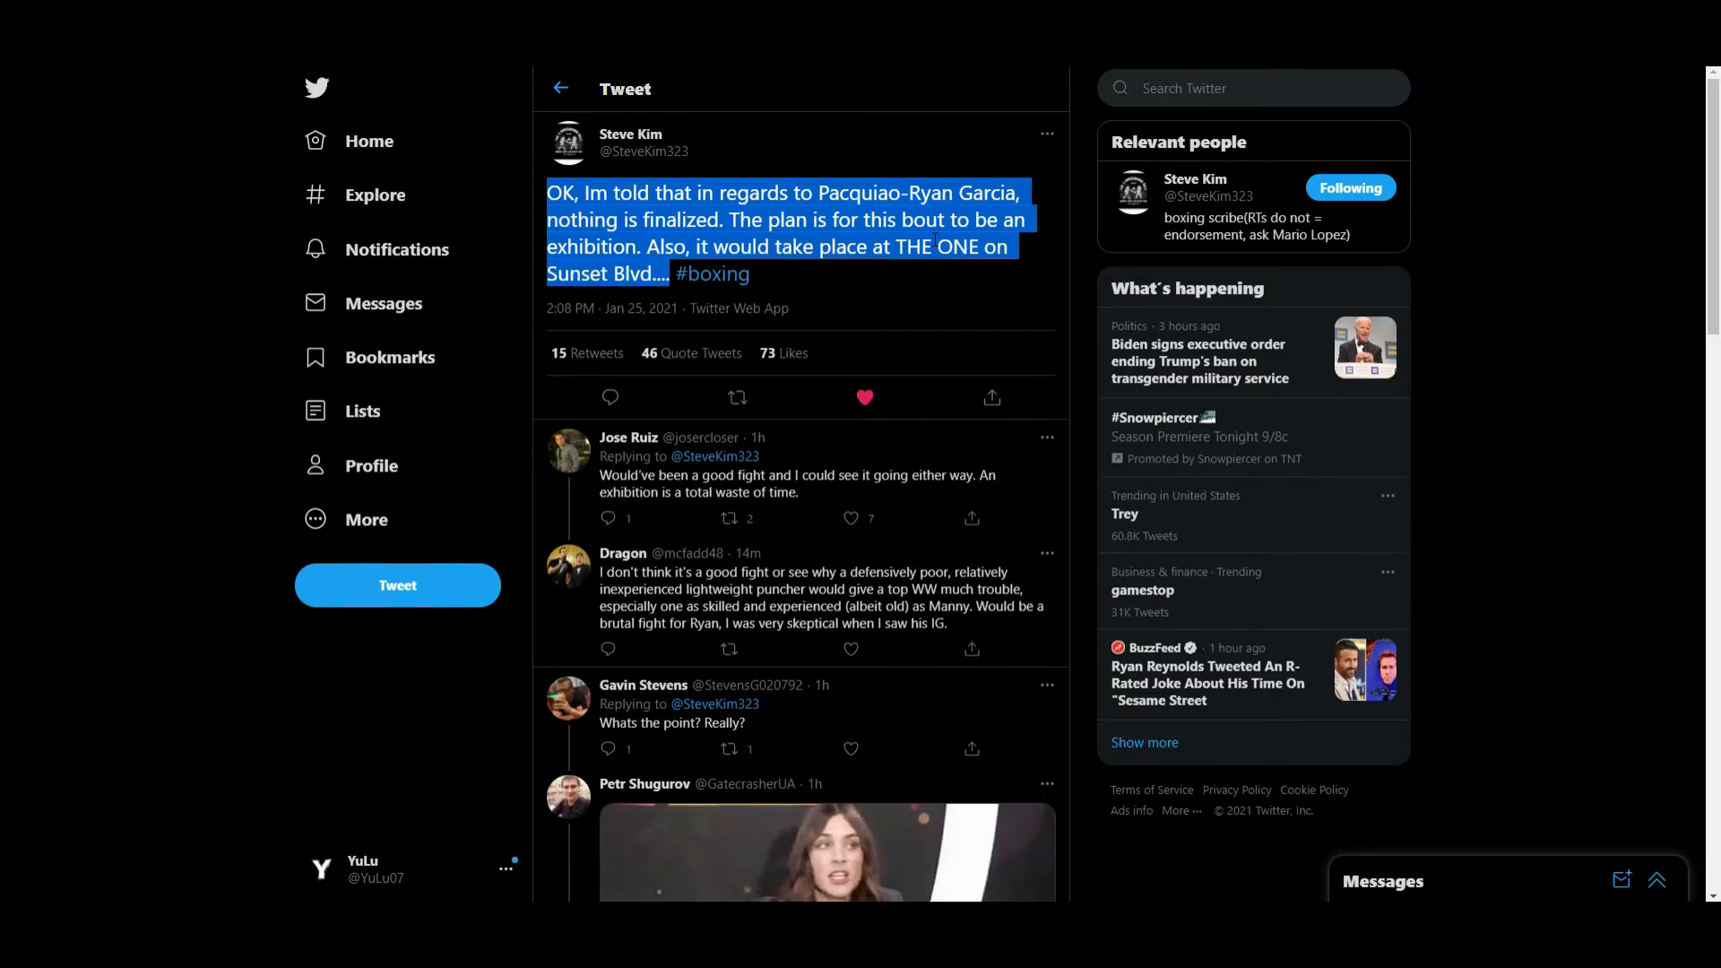
click(932, 245)
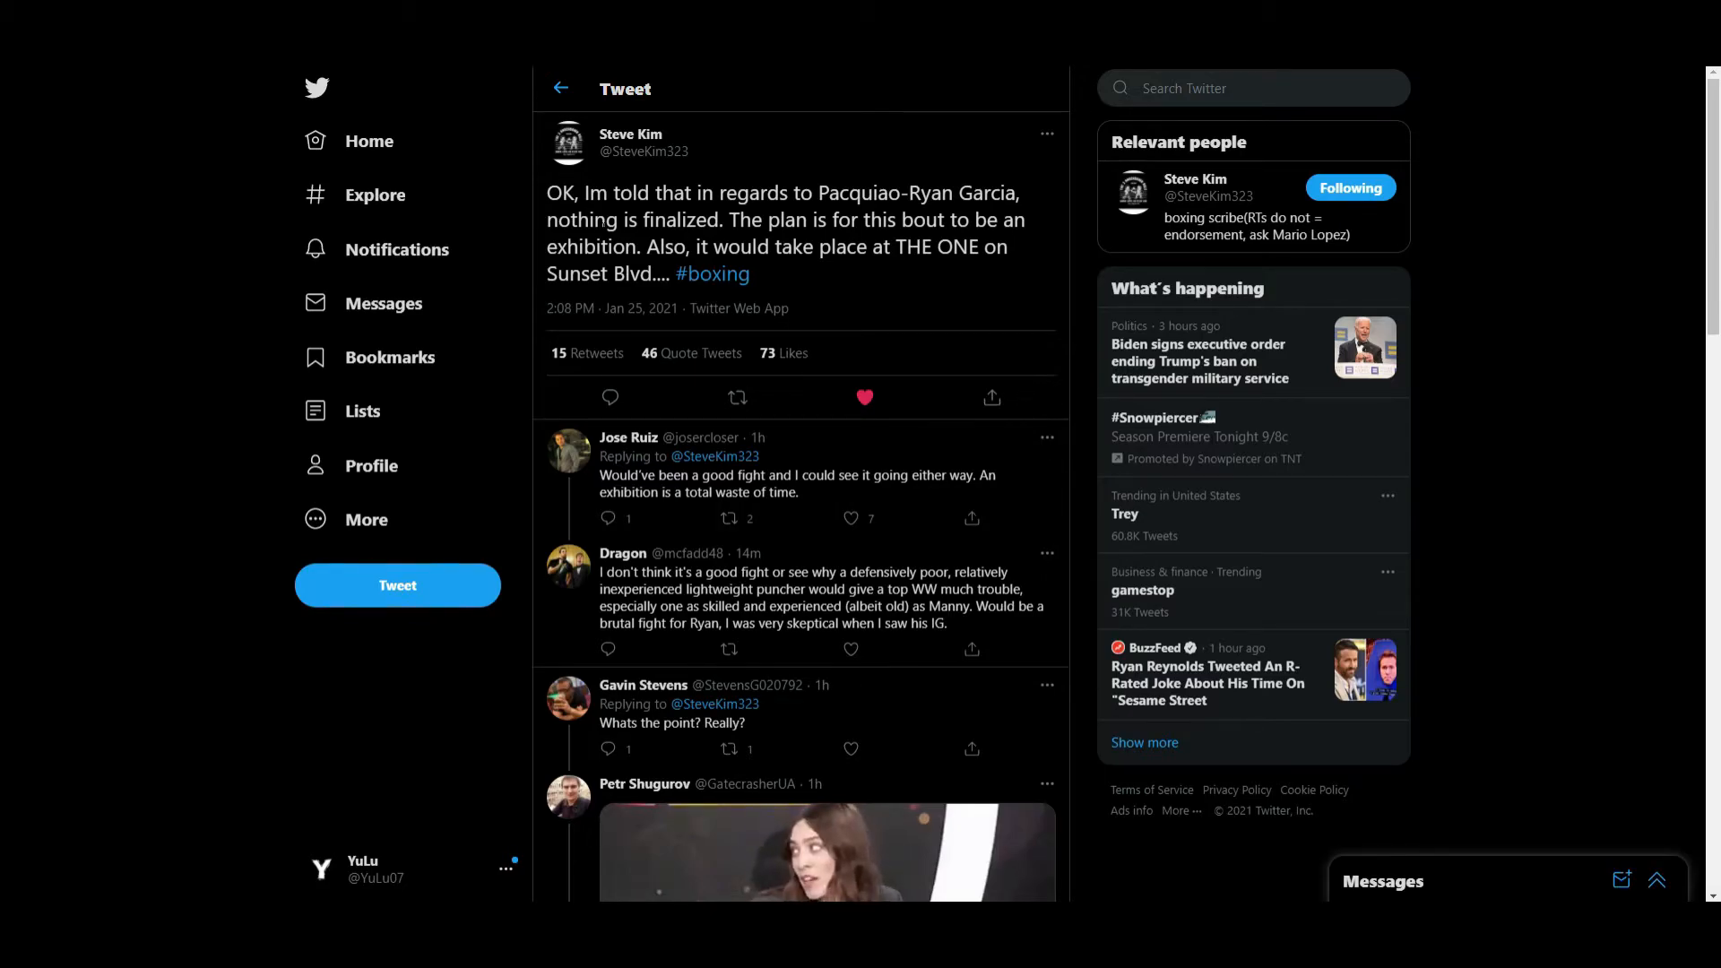
click(630, 134)
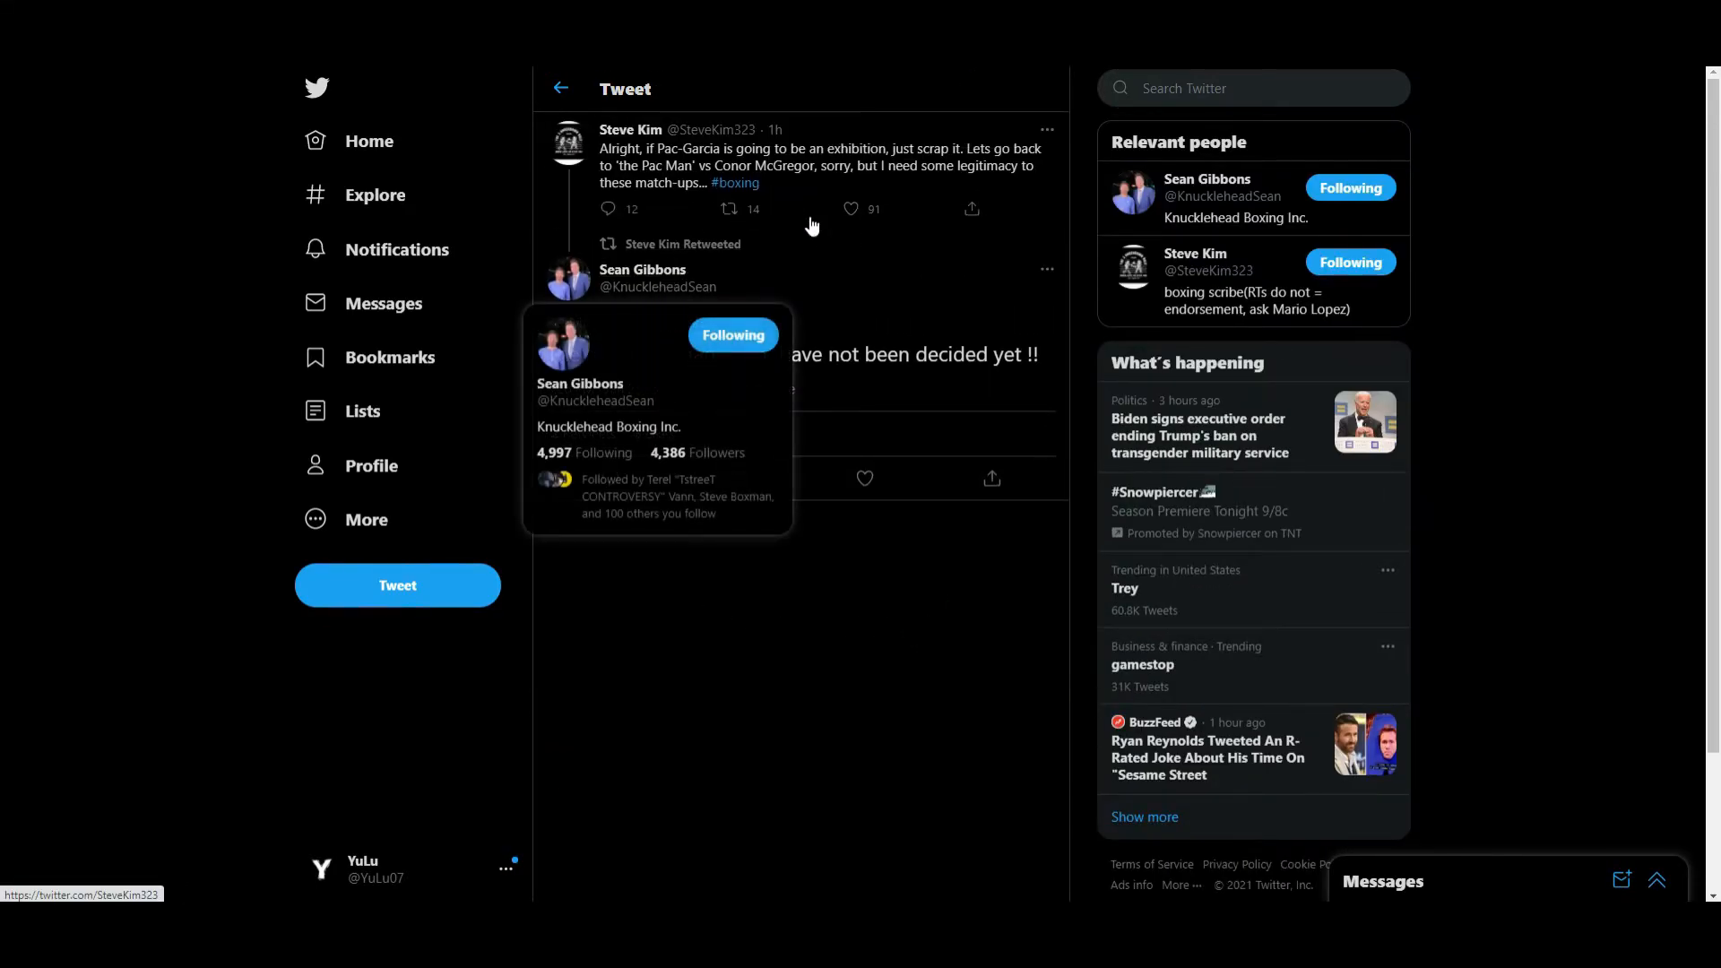
mouse_move(719, 266)
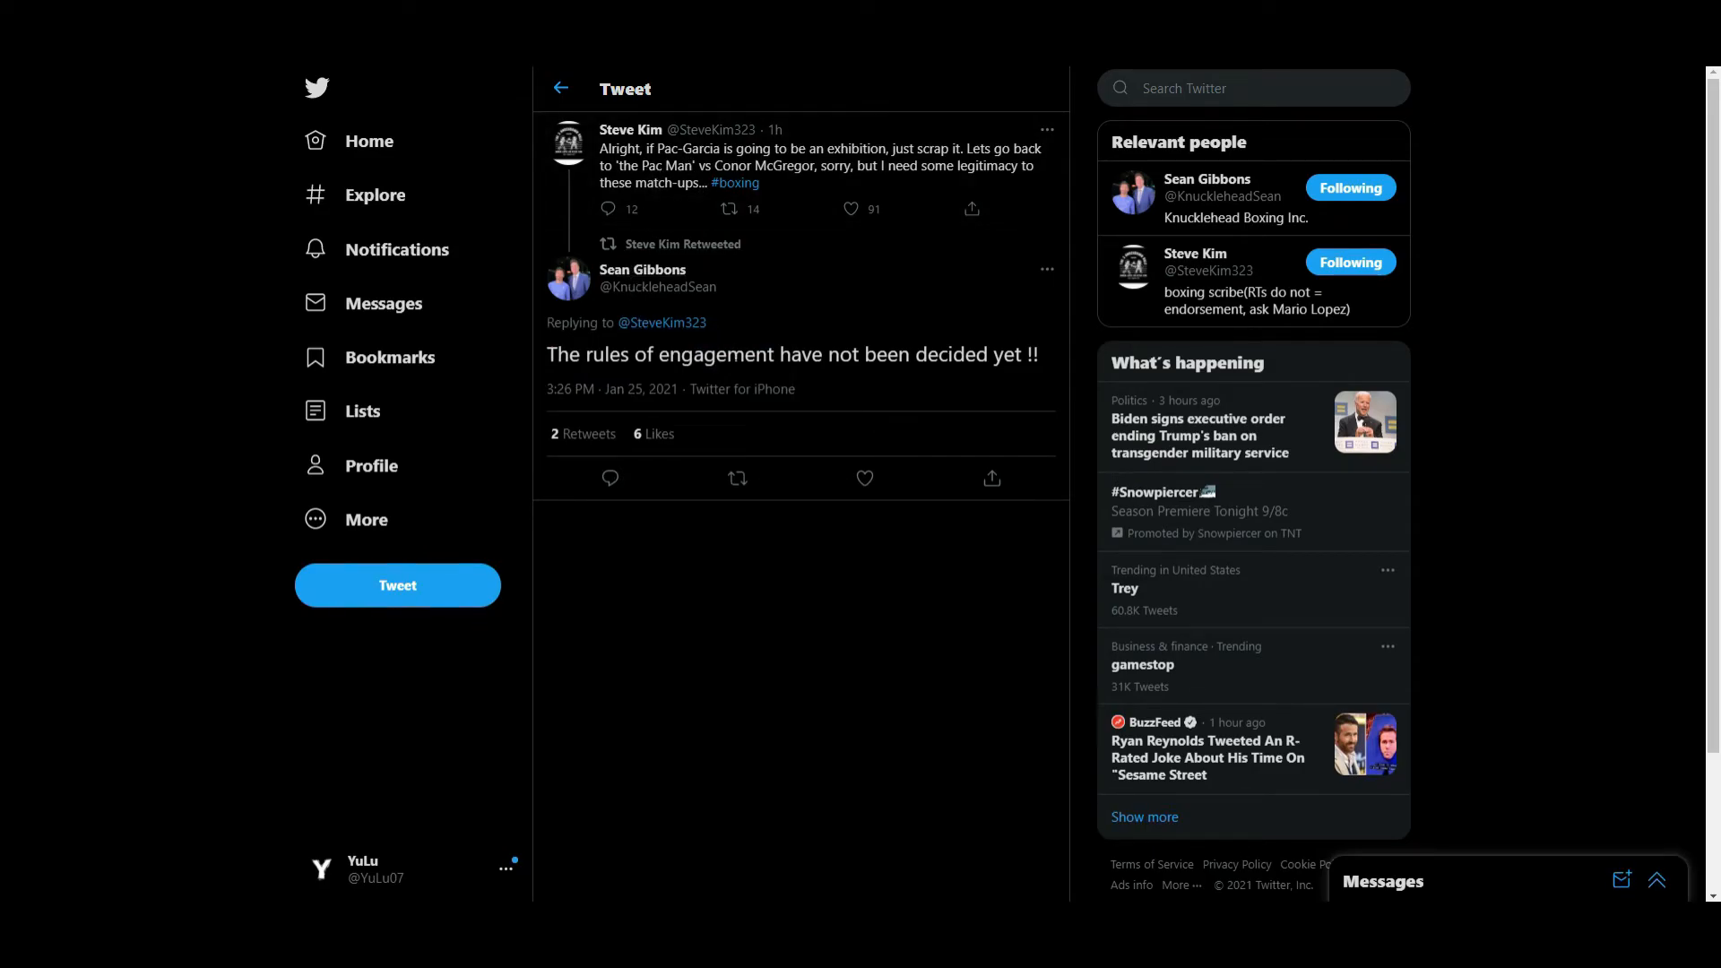
mouse_move(735, 310)
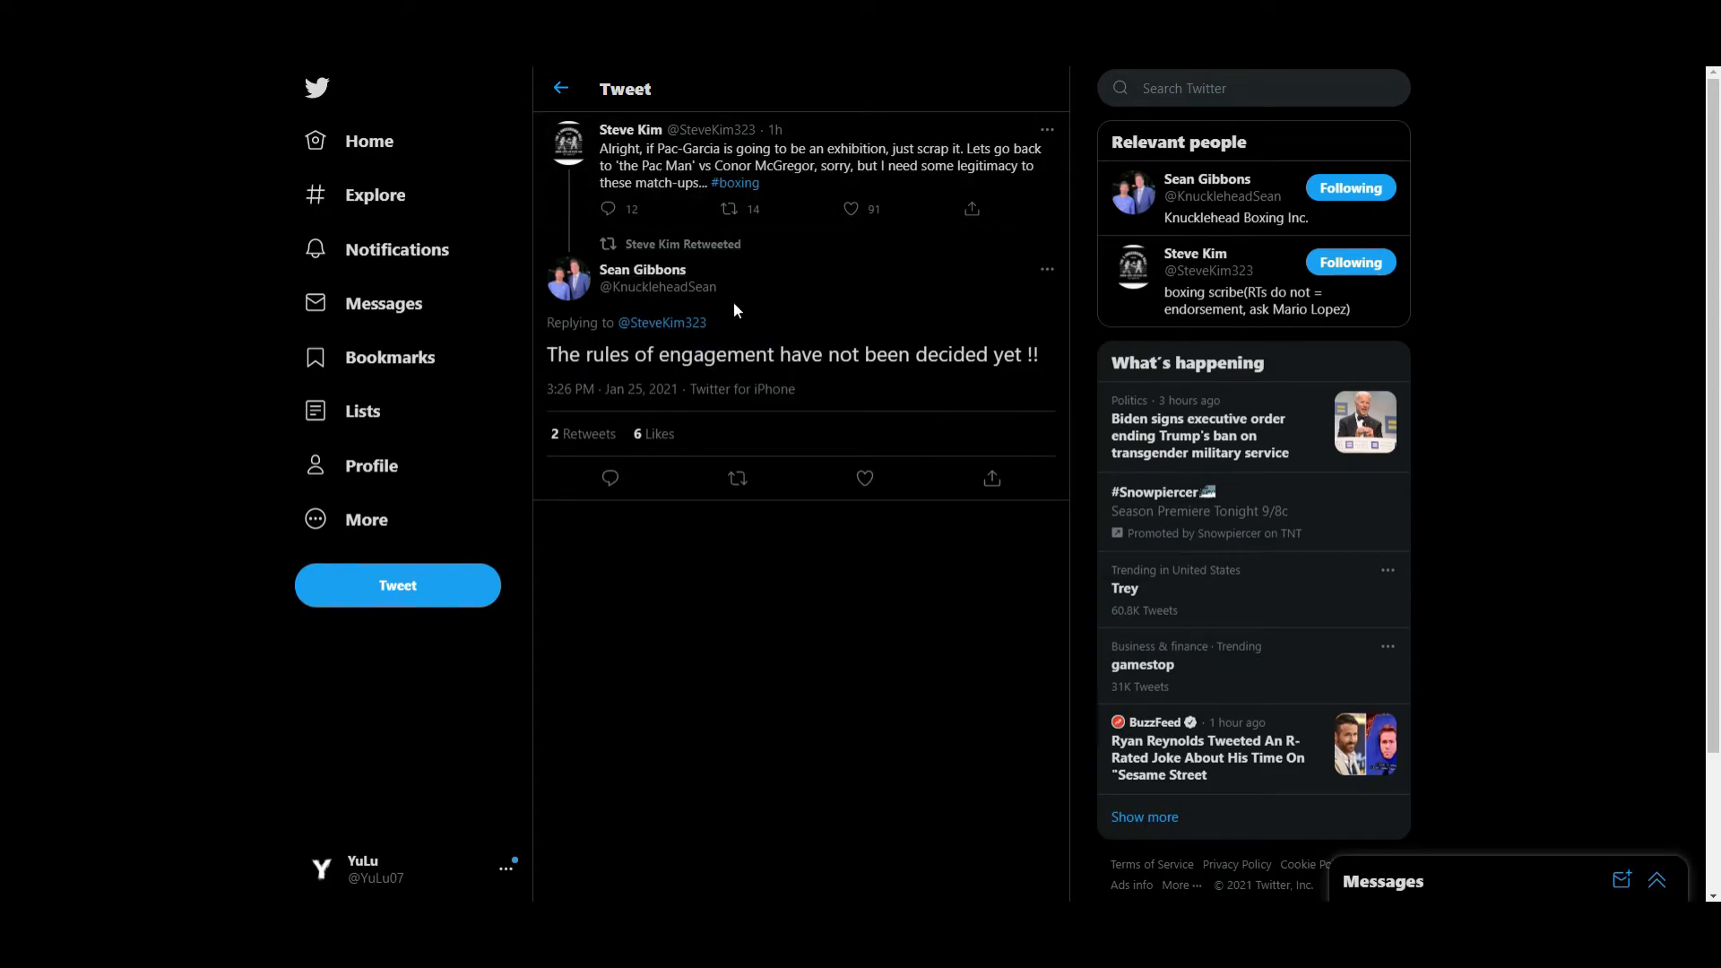
mouse_move(635, 170)
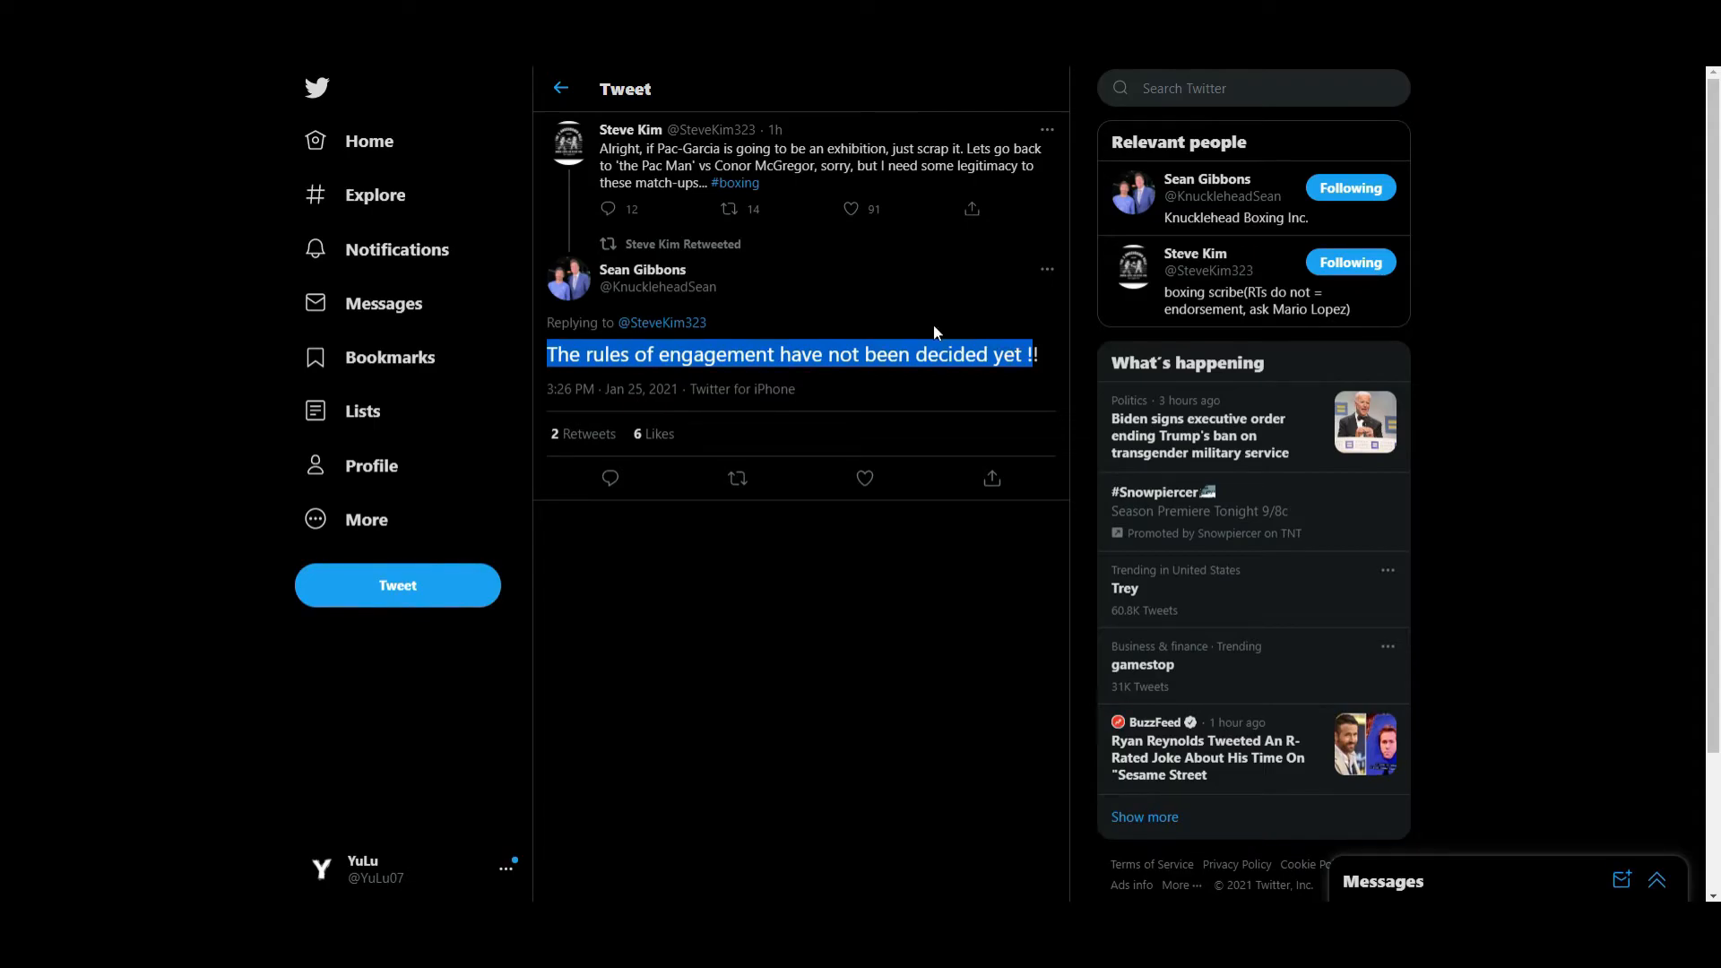
mouse_move(918, 339)
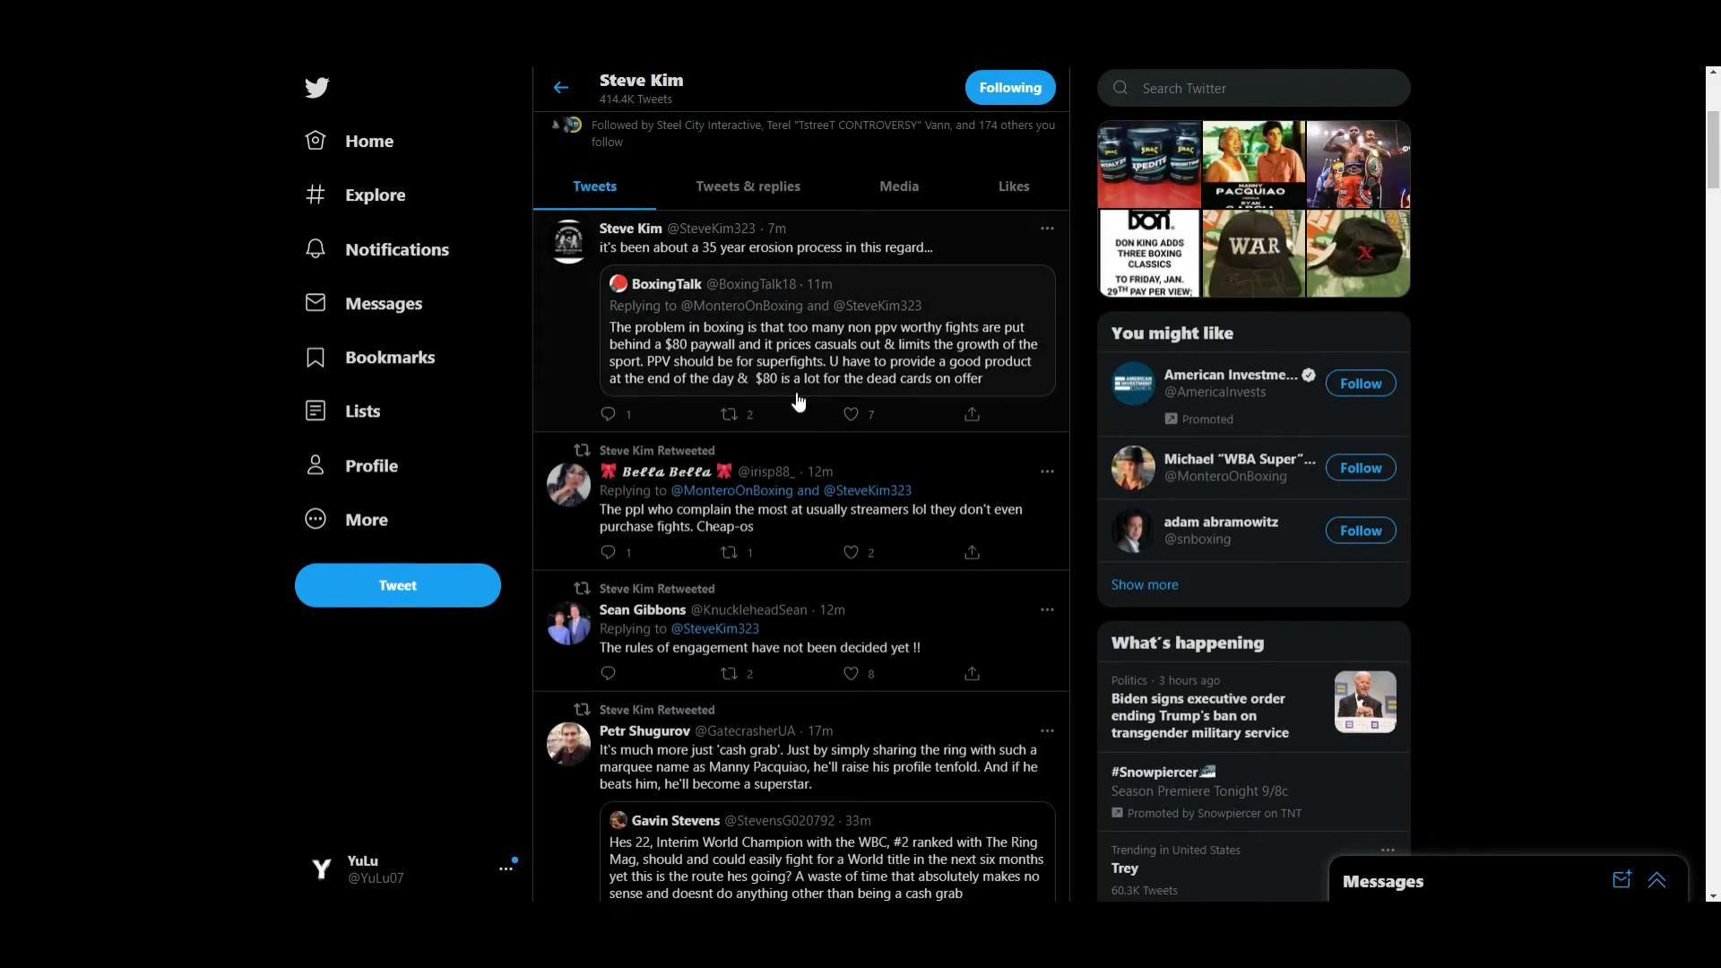
- Find and open the 'Zero interest in an exhibition bout' retweet with its replies
scroll(down, 3)
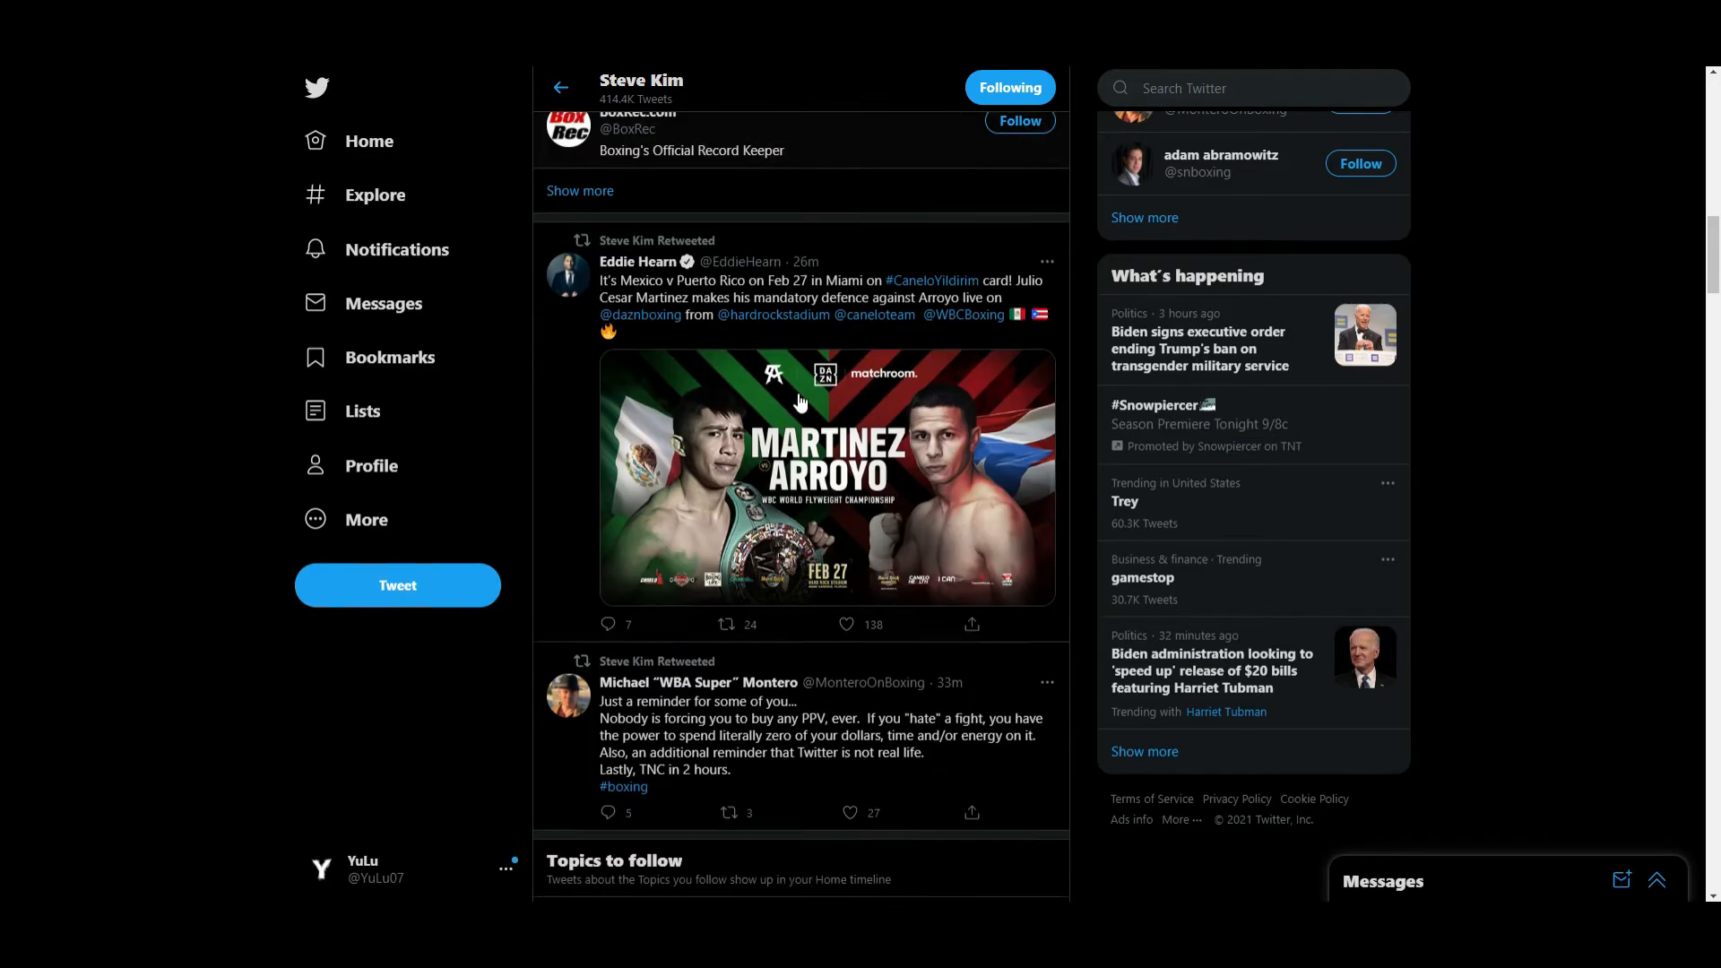
scroll(down, 3)
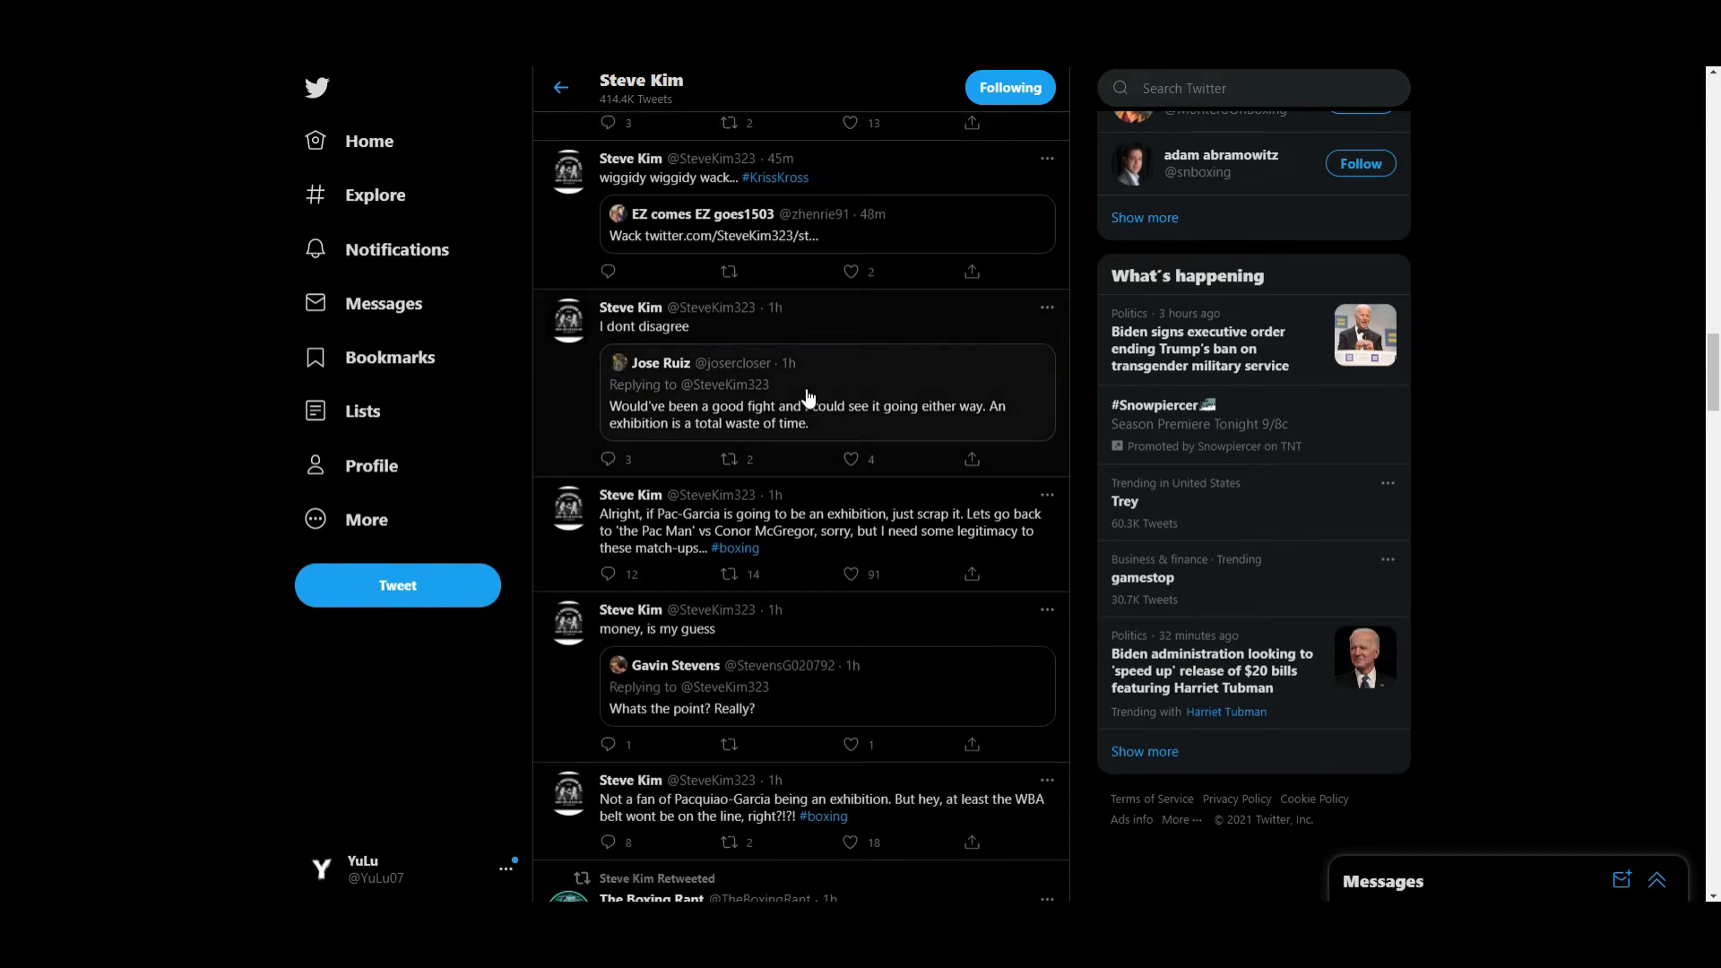
mouse_move(667, 525)
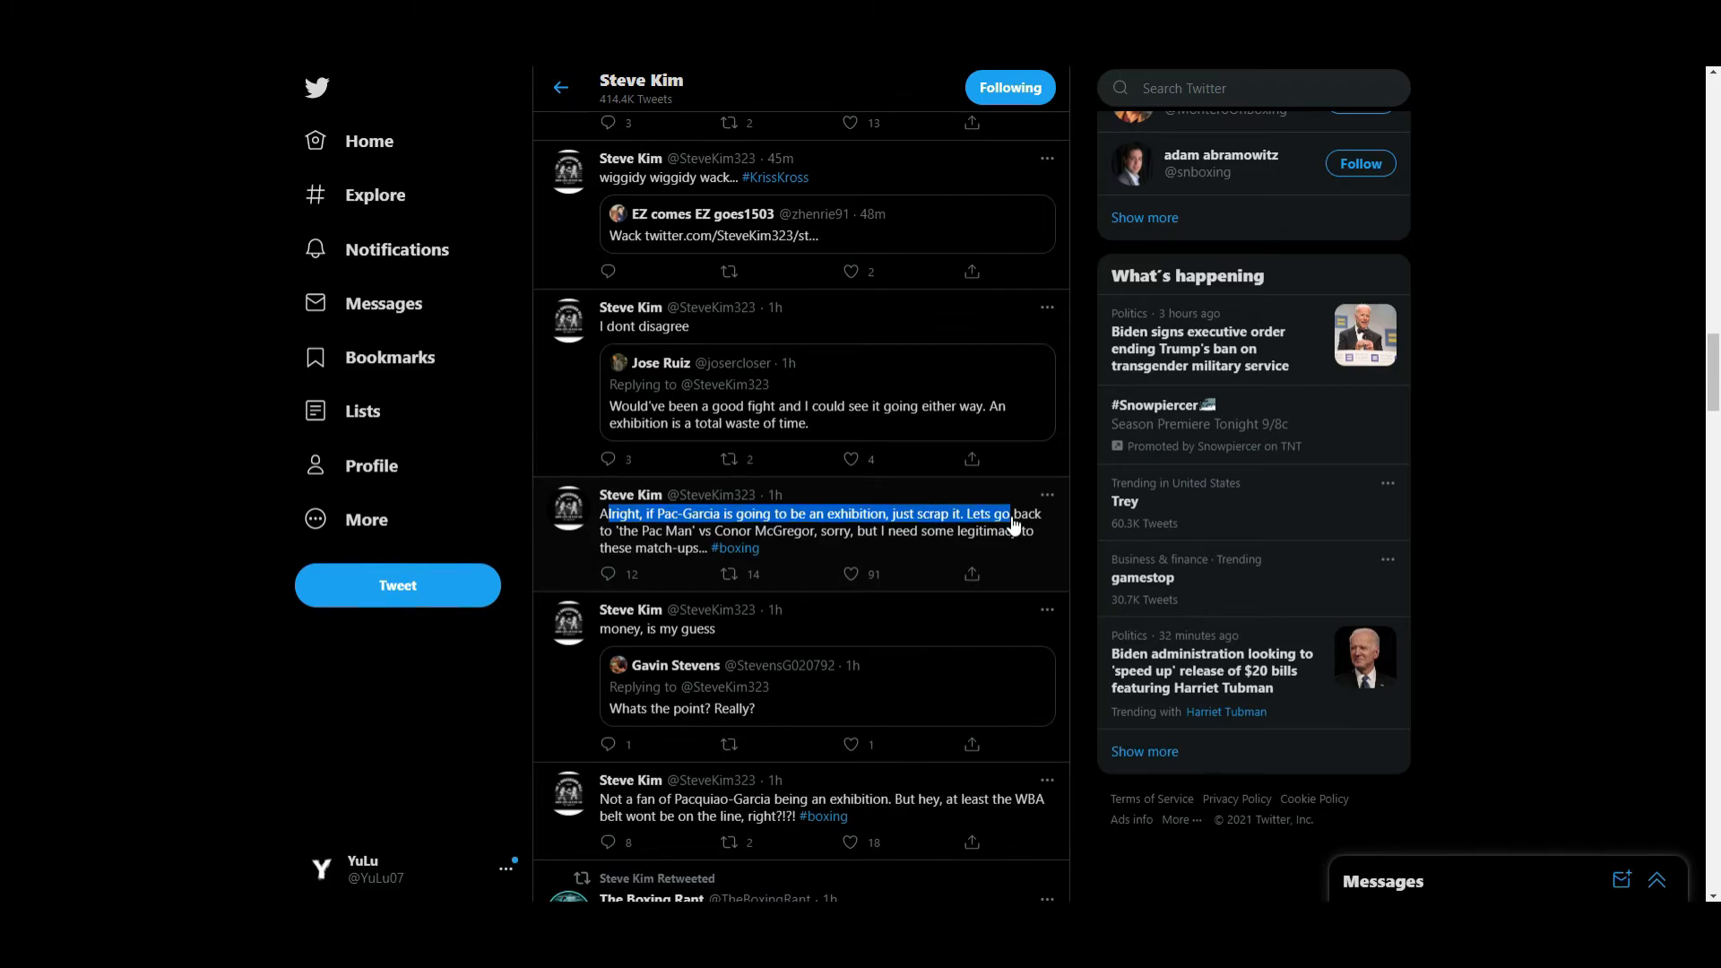
mouse_move(937, 505)
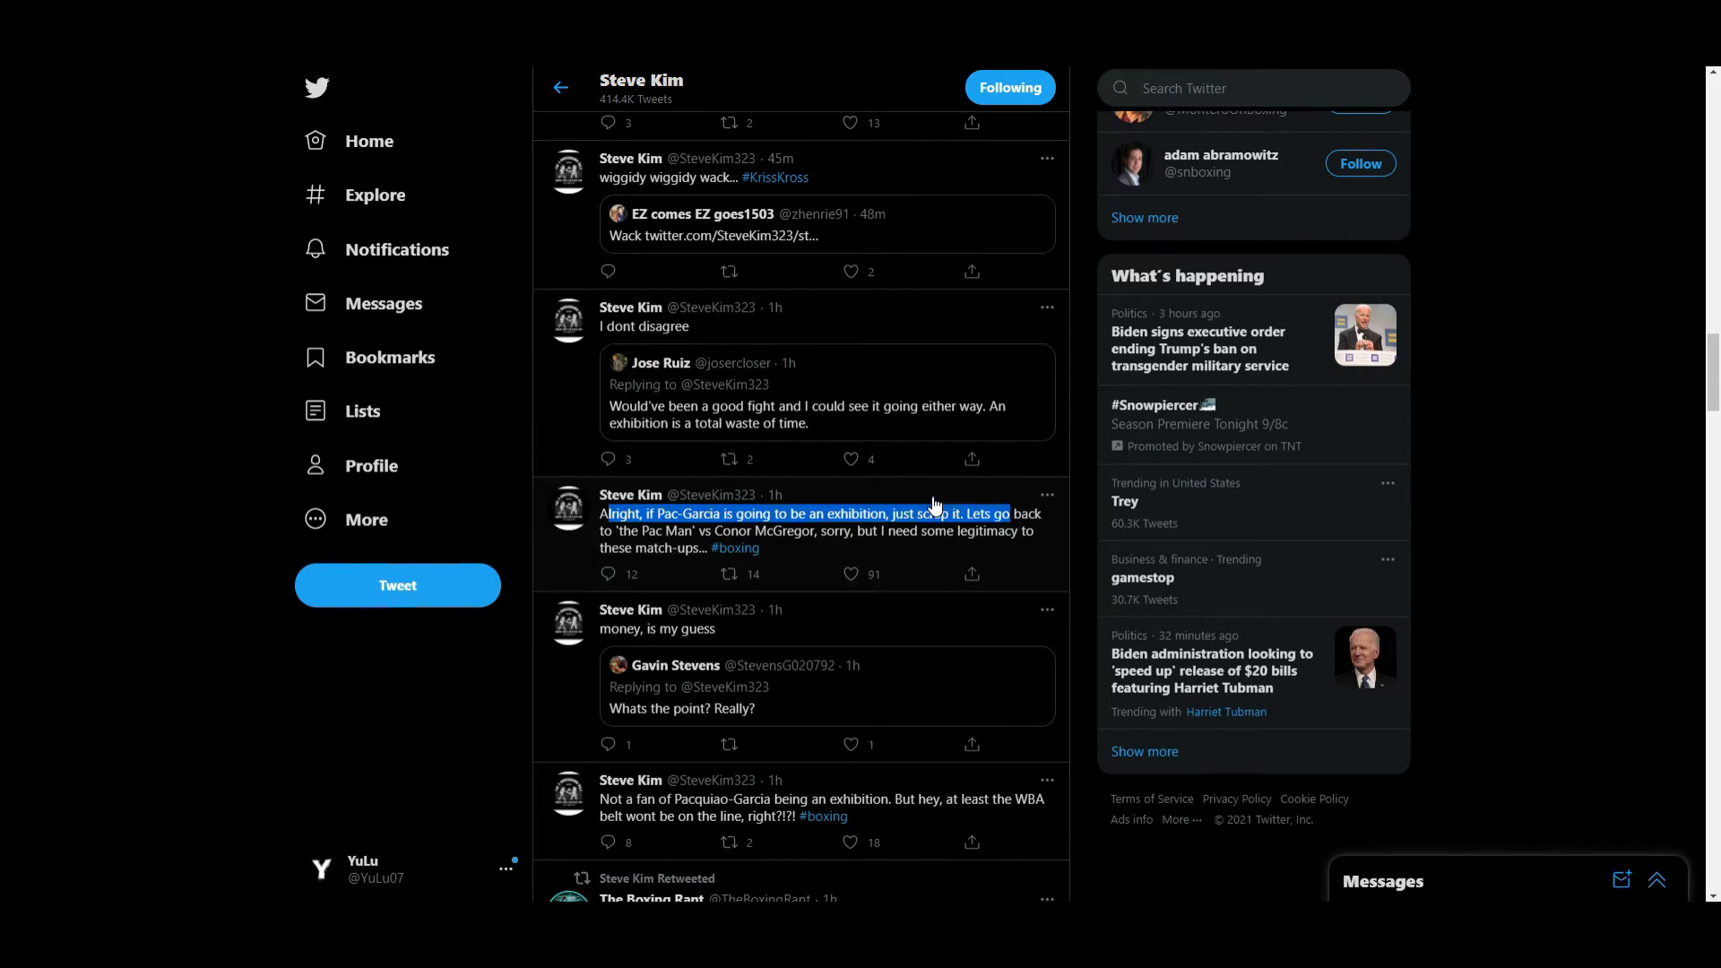
scroll(down, 3)
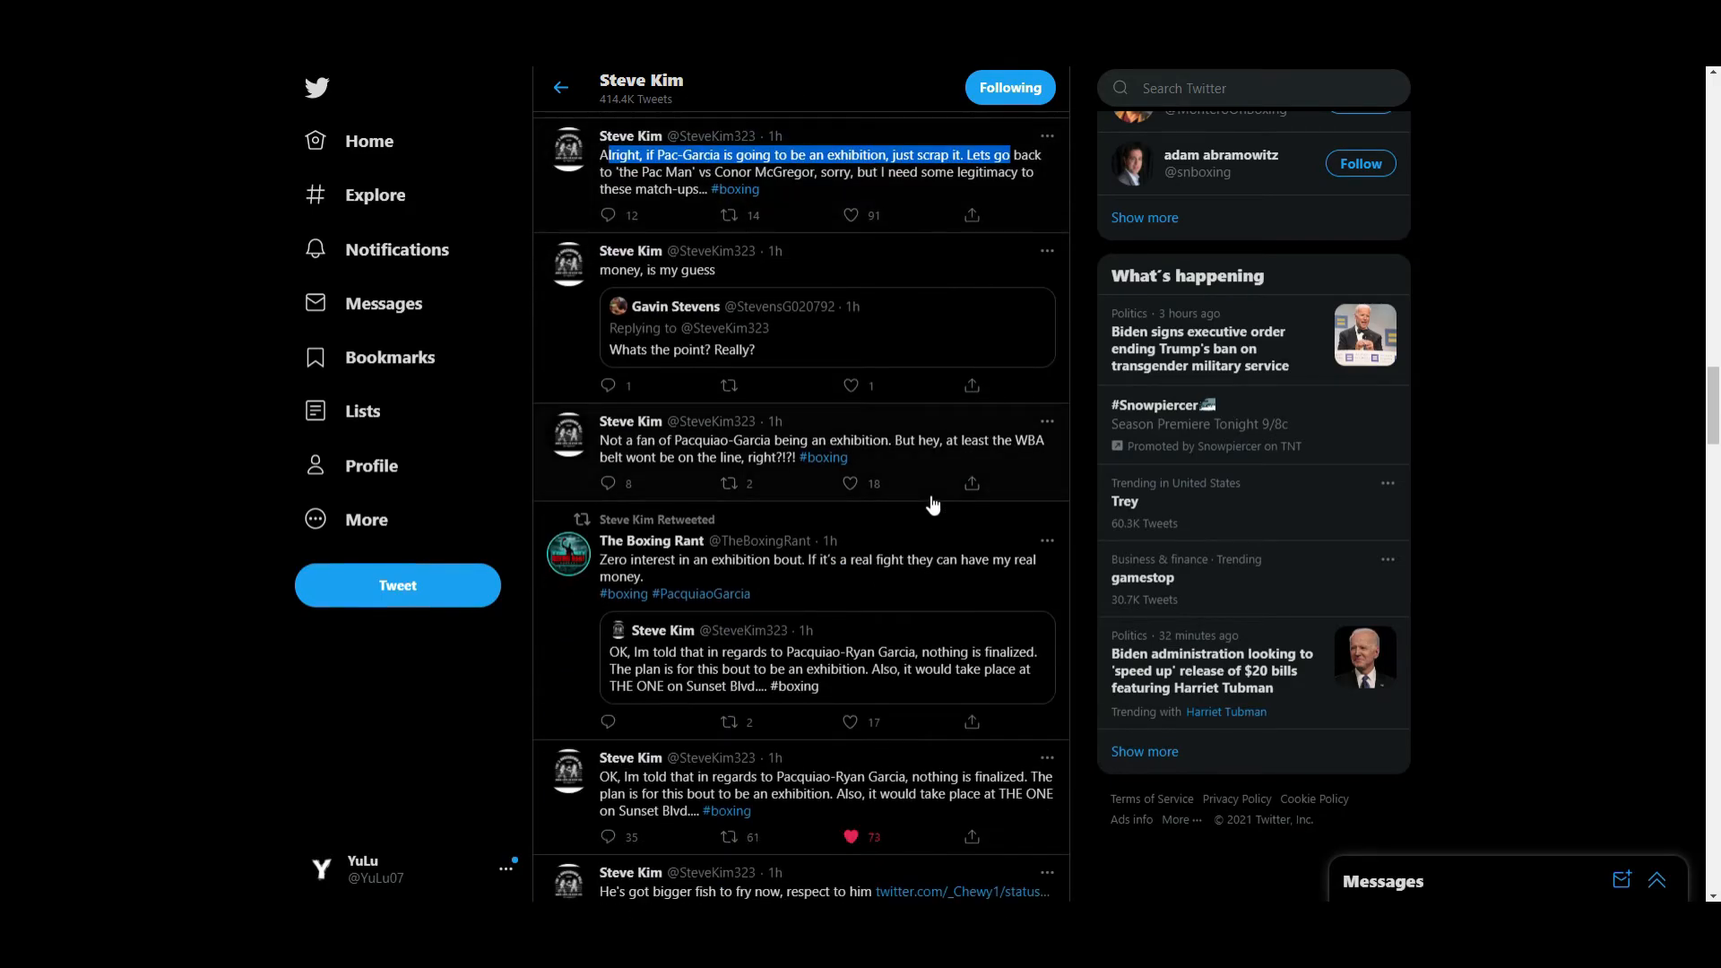
scroll(down, 3)
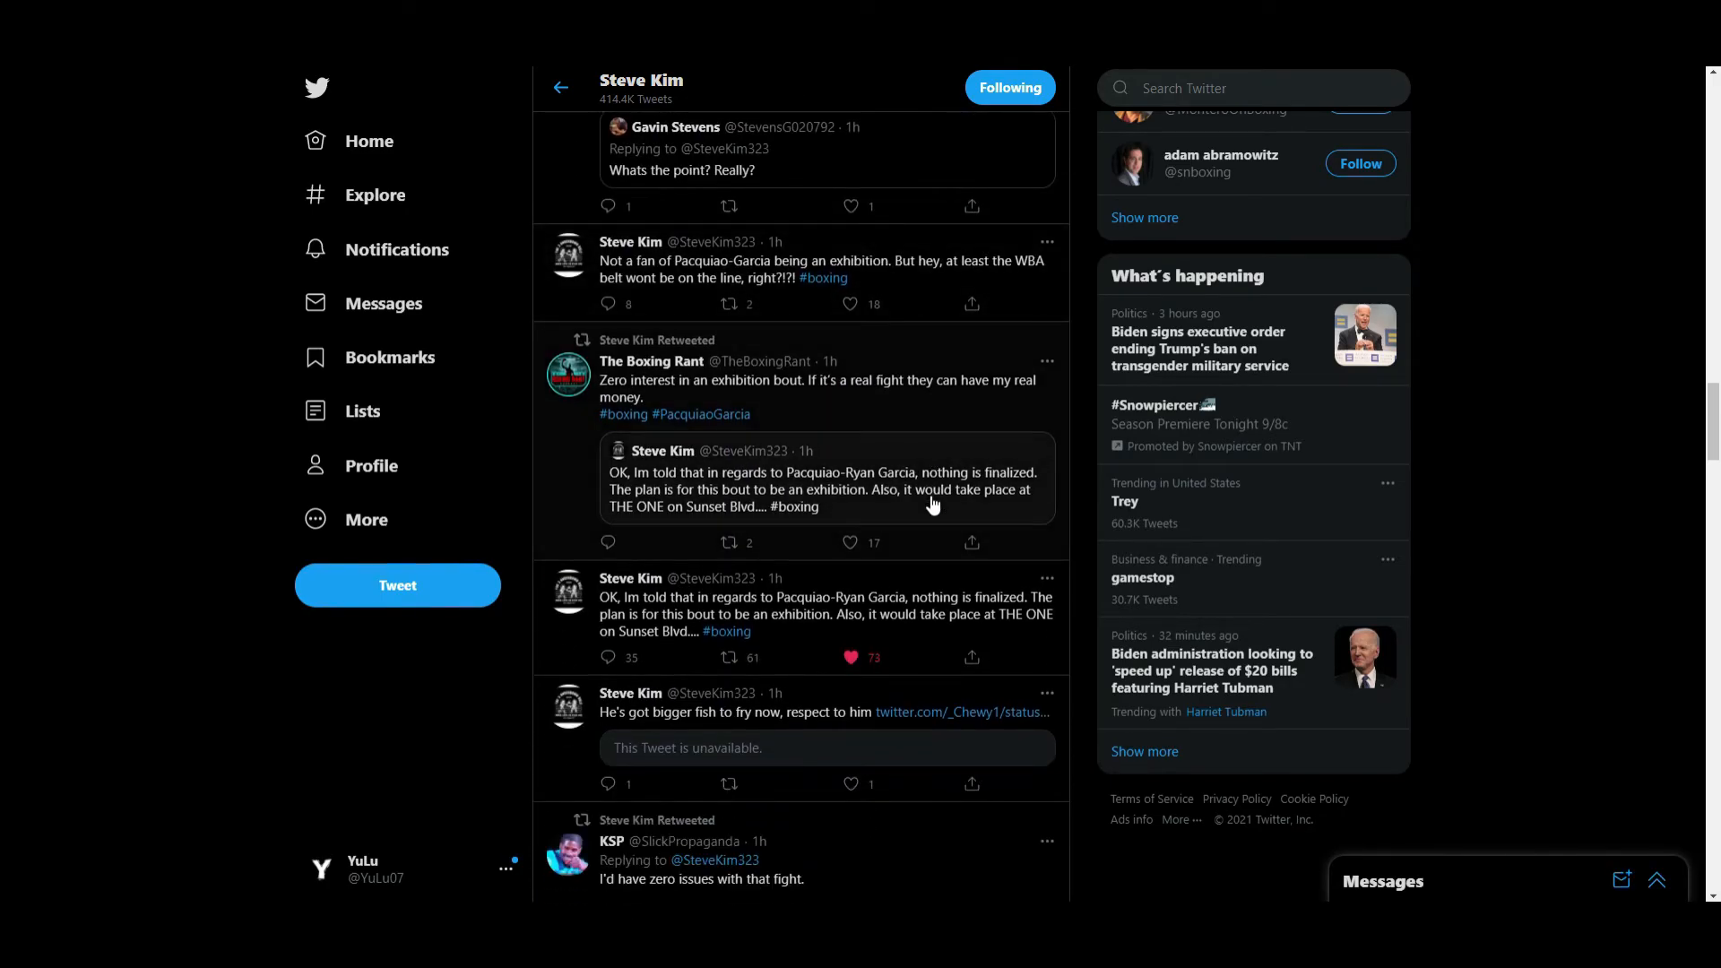
mouse_move(921, 400)
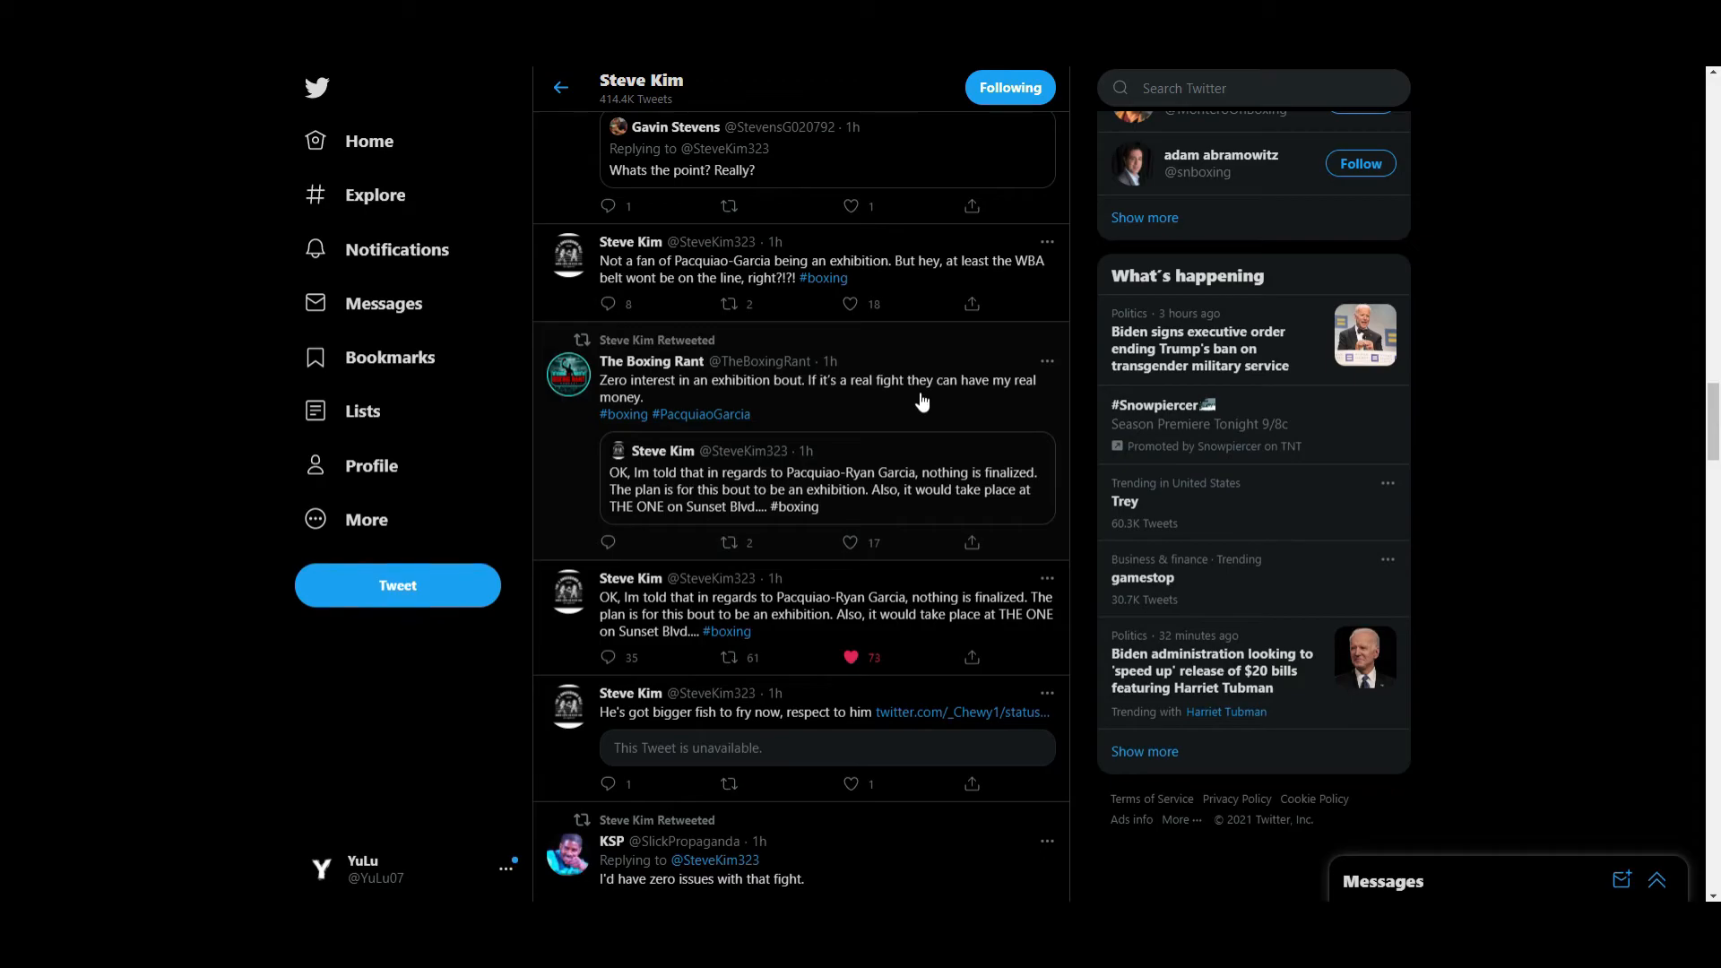
click(817, 388)
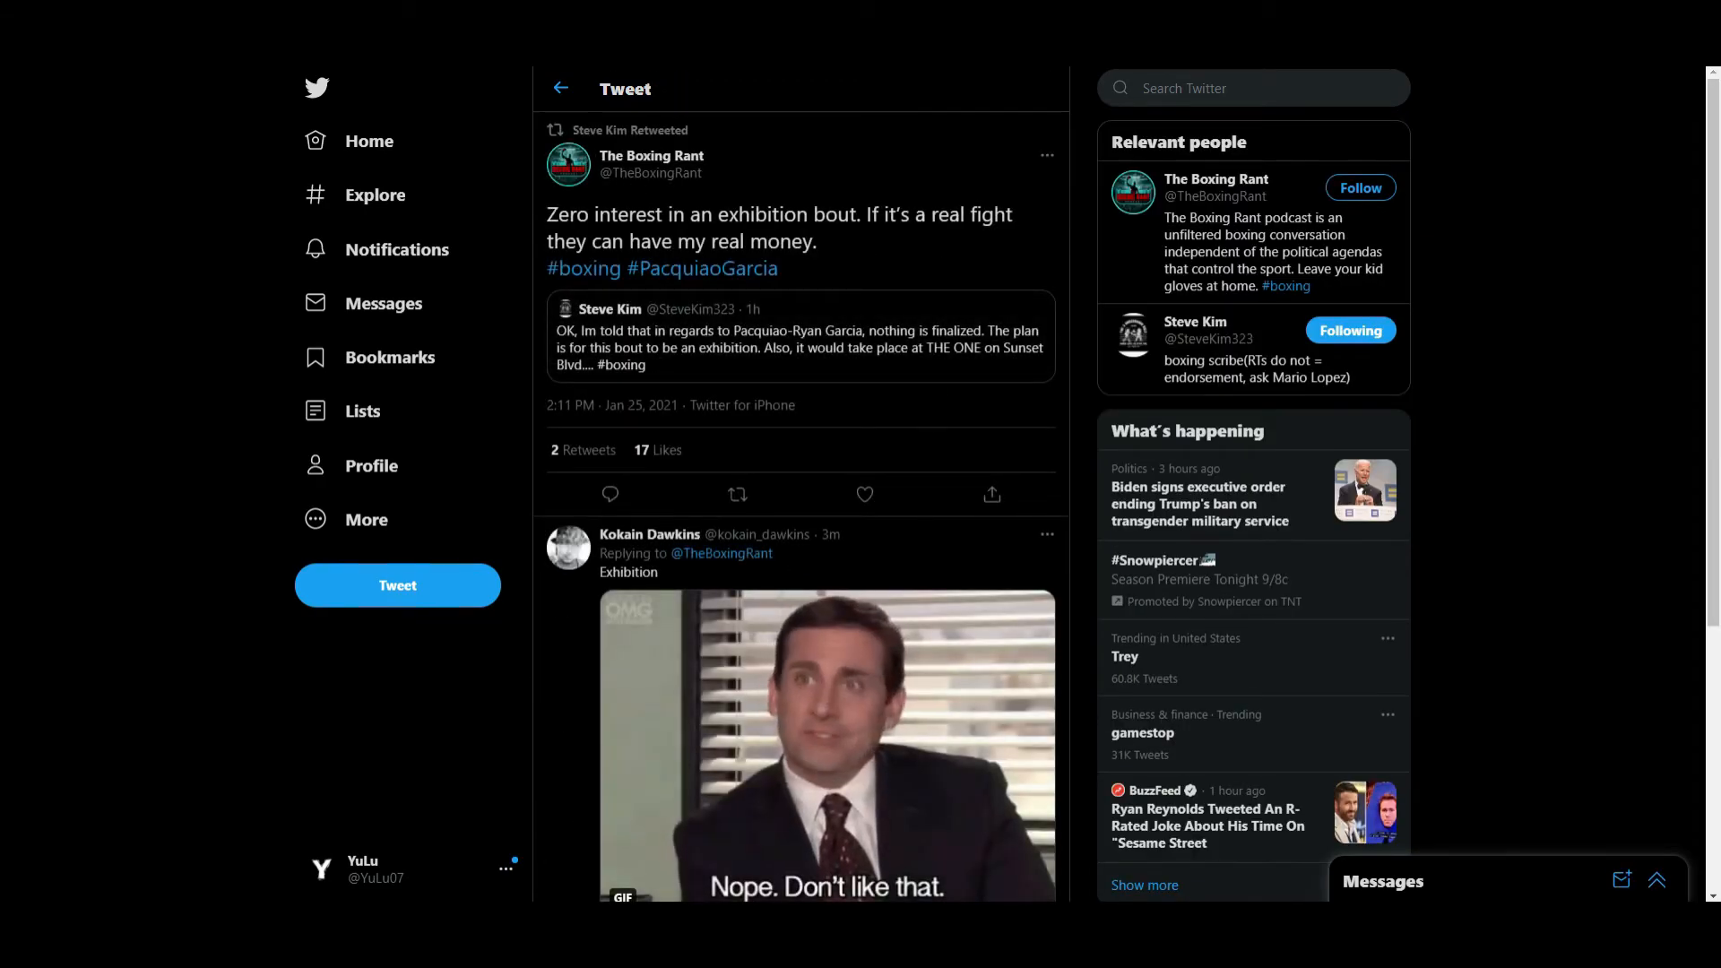
double_click(570, 213)
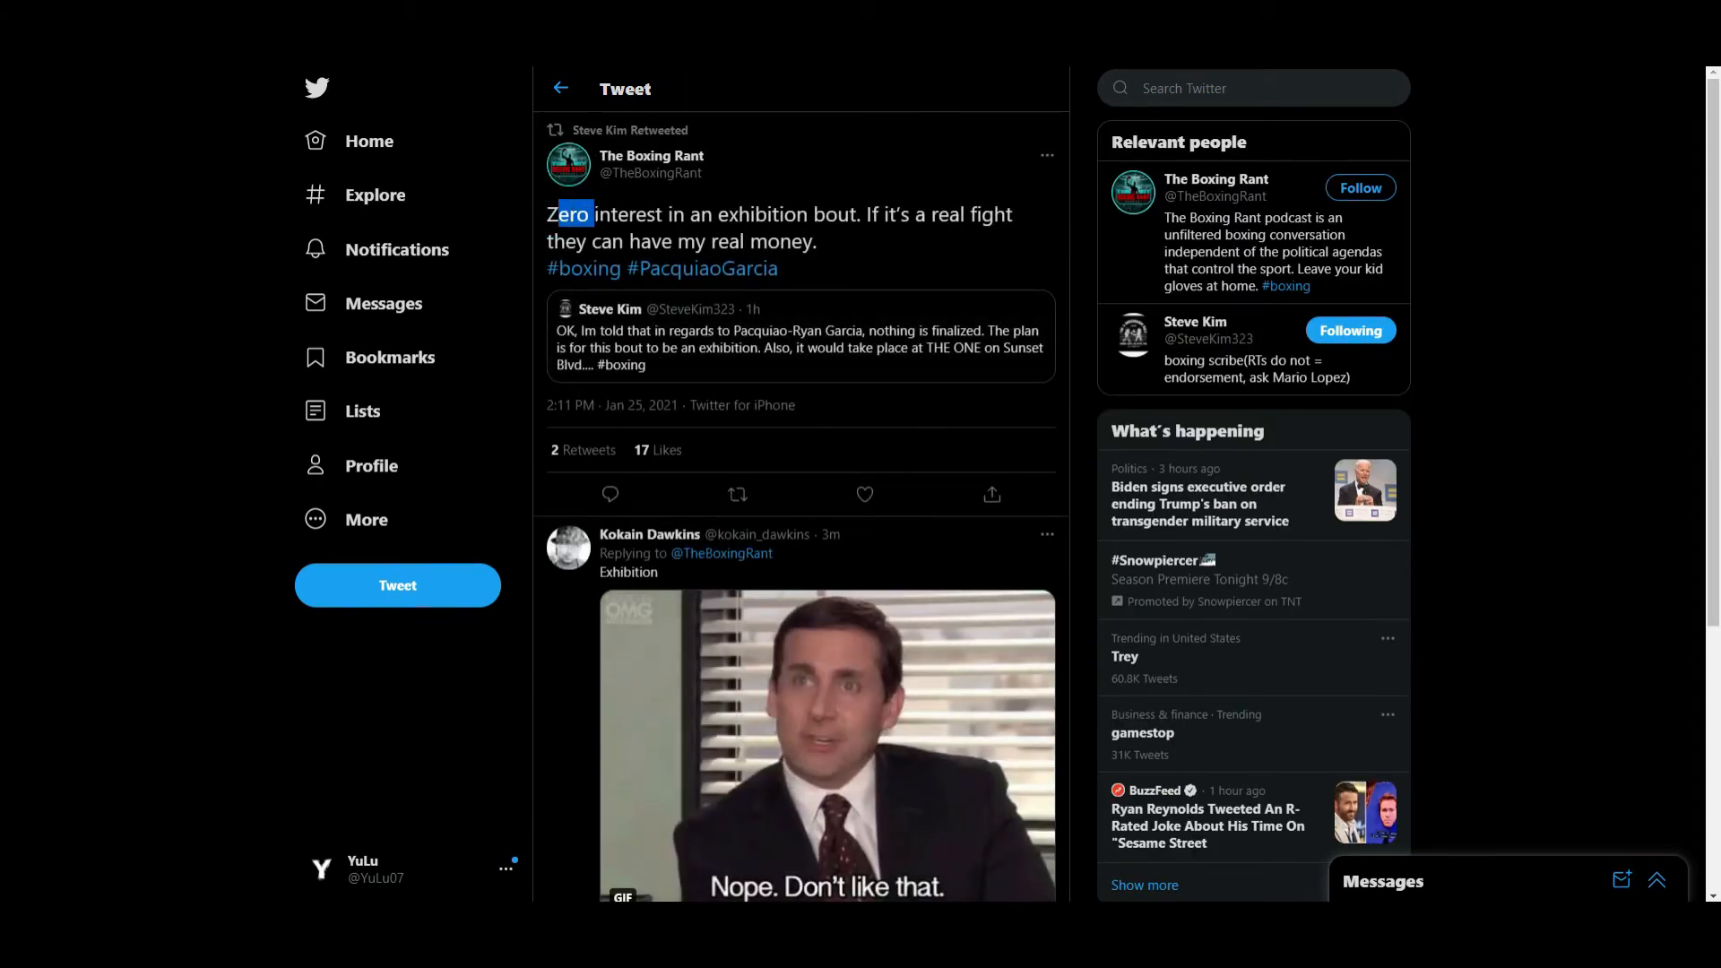